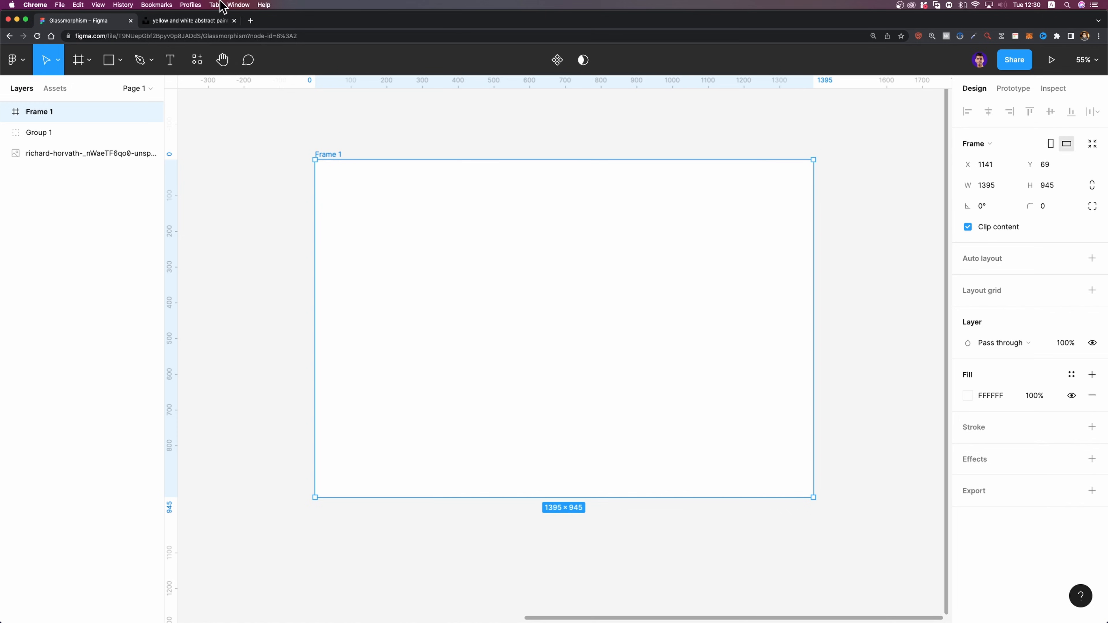
Switch to the Unsplash tab showing the blue abstract wallpaper photo
click(188, 21)
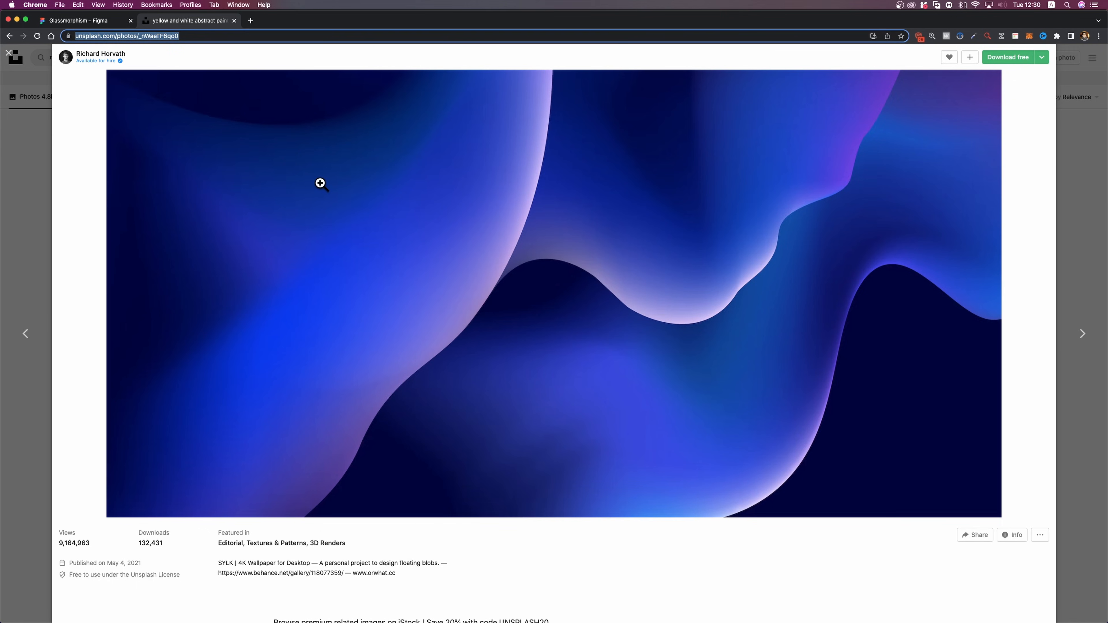
Return to the Figma file where the wallpaper now fills Frame 1
click(81, 21)
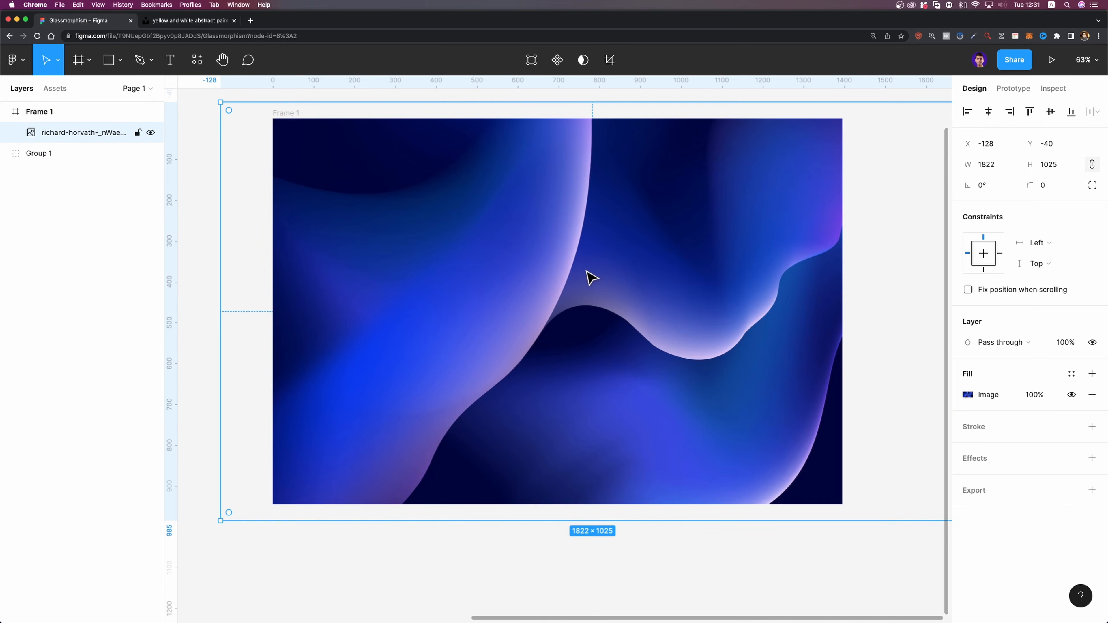
mouse_move(475, 249)
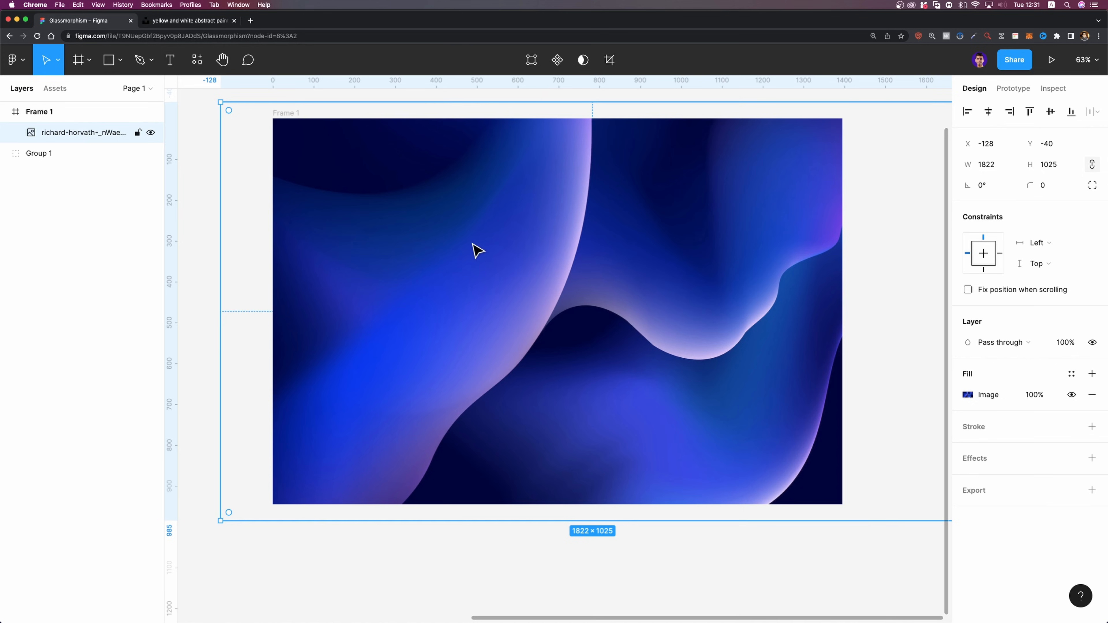
mouse_move(474, 247)
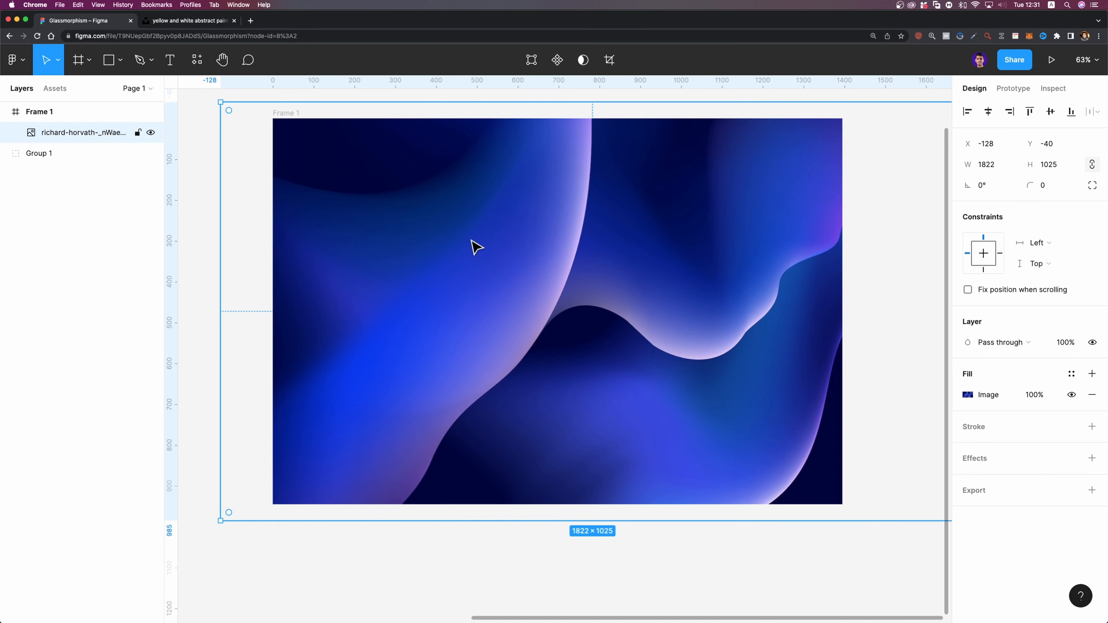
Draw a 500×300 rectangle over the wallpaper with a 40 corner radius
click(109, 59)
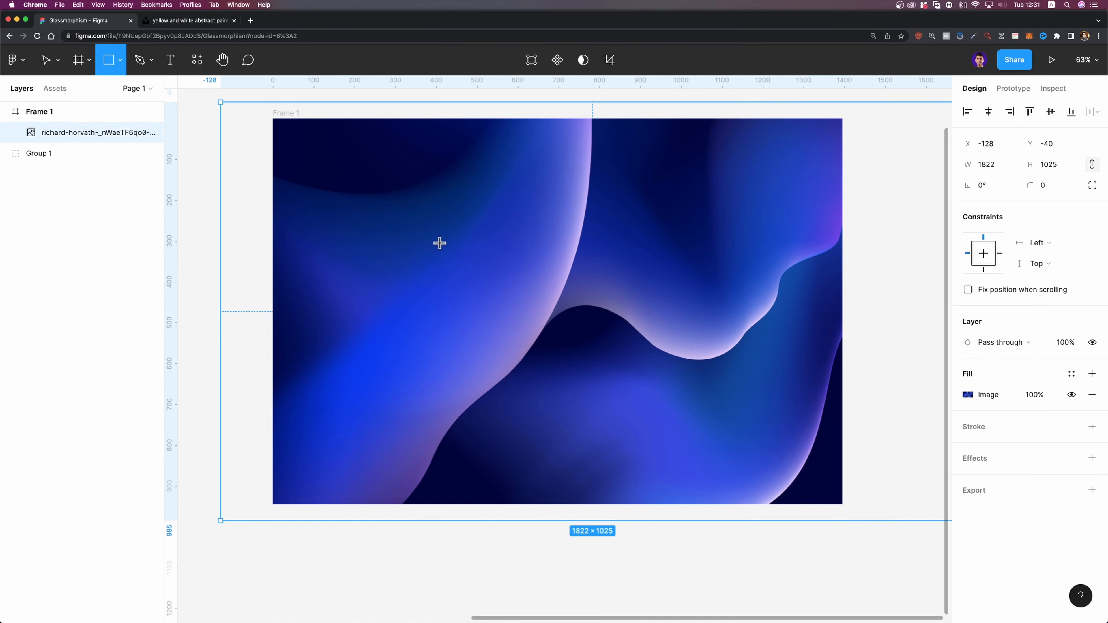
drag(424, 246, 714, 384)
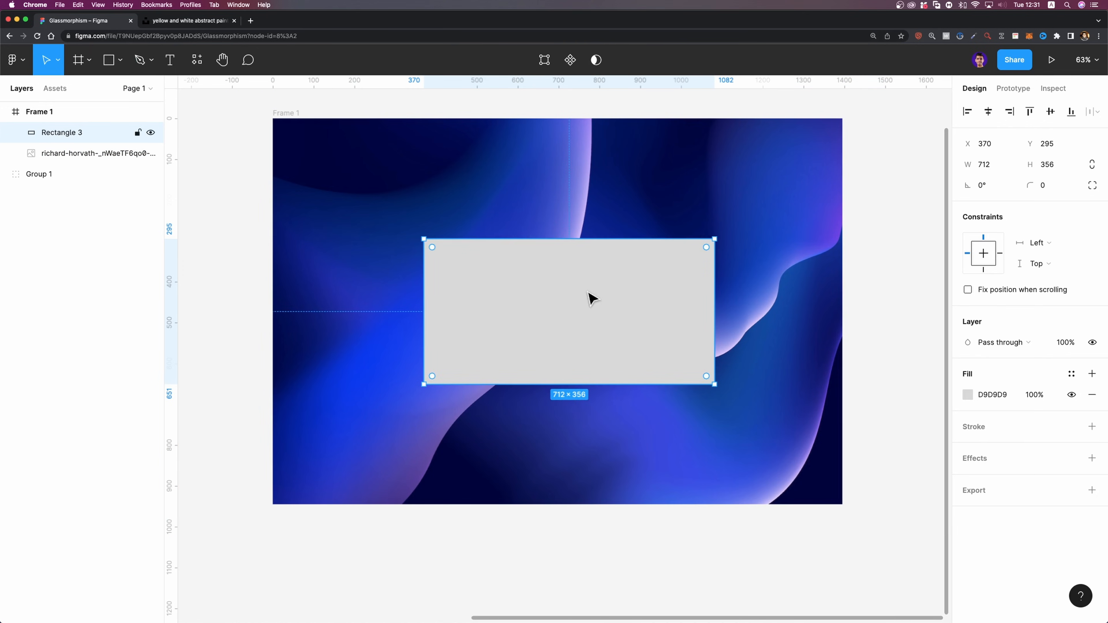
text(500)
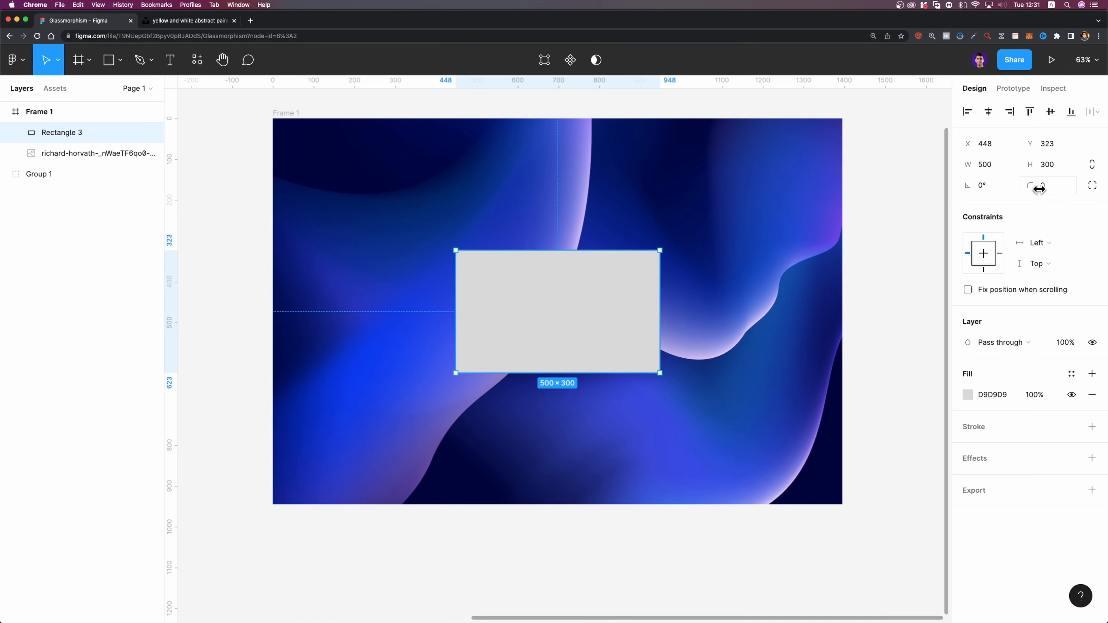
text(40)
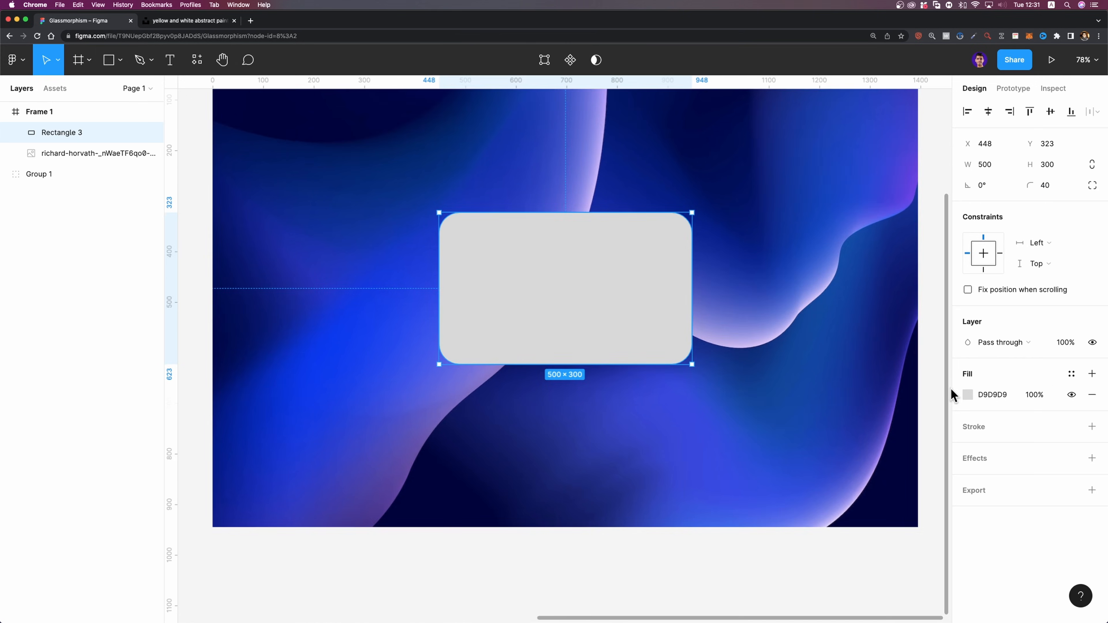
click(968, 395)
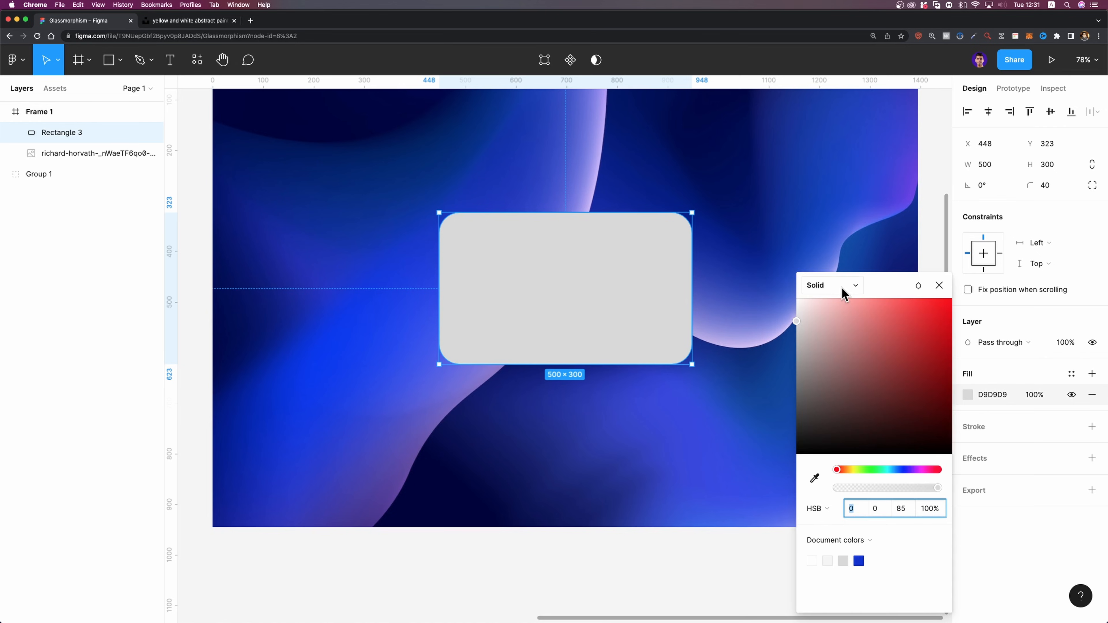
Make the fill a white-to-white linear gradient from top-left to bottom-right with one stop at 40% opacity
click(832, 285)
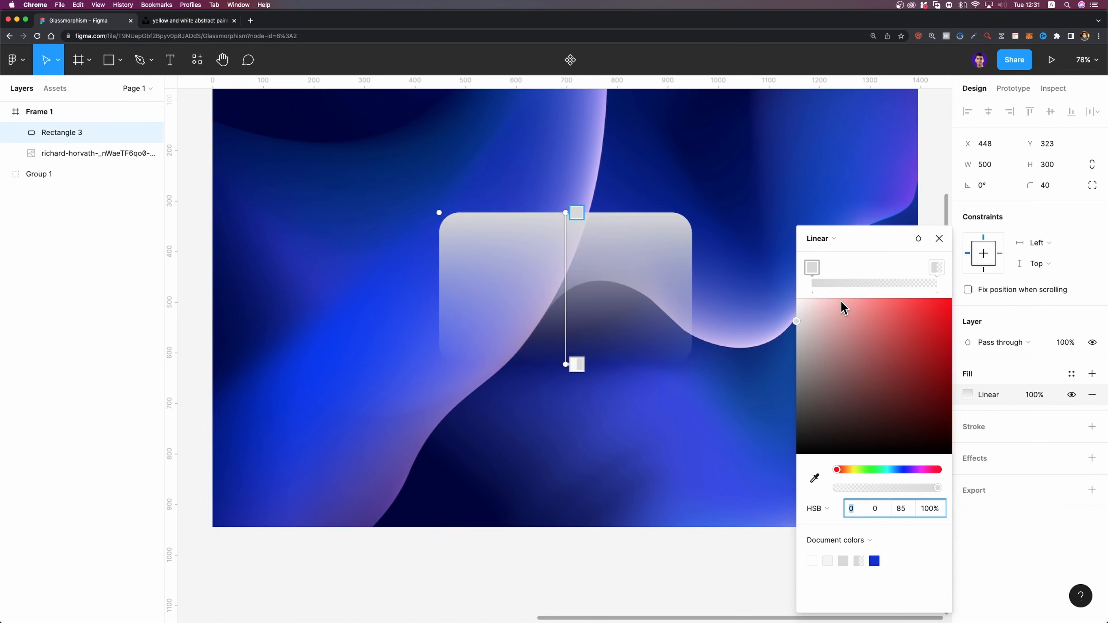
mouse_move(838, 308)
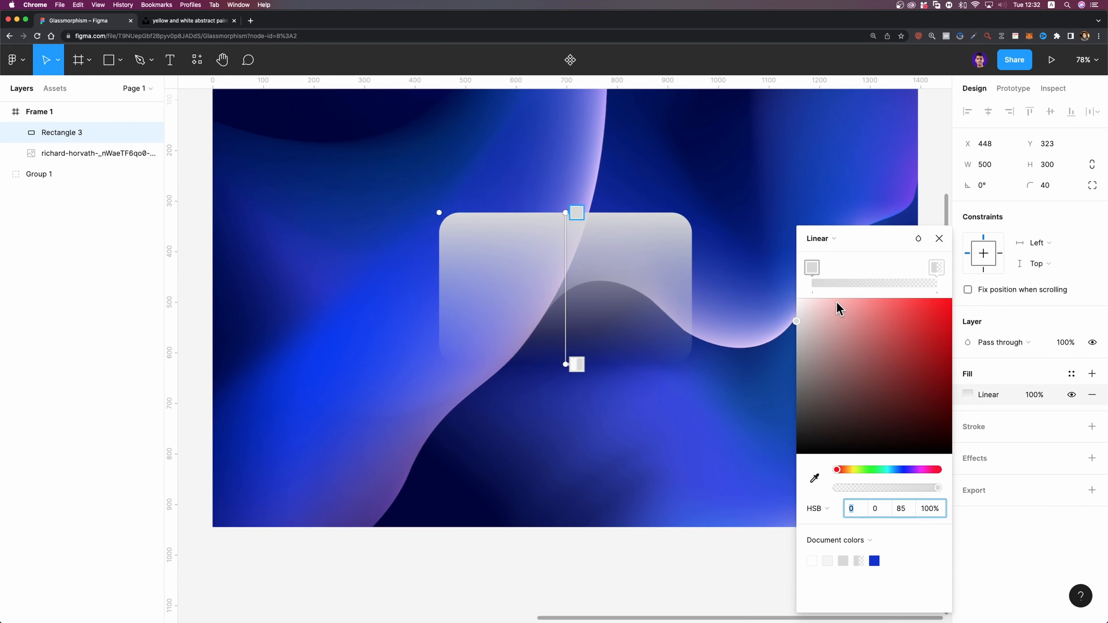
click(811, 268)
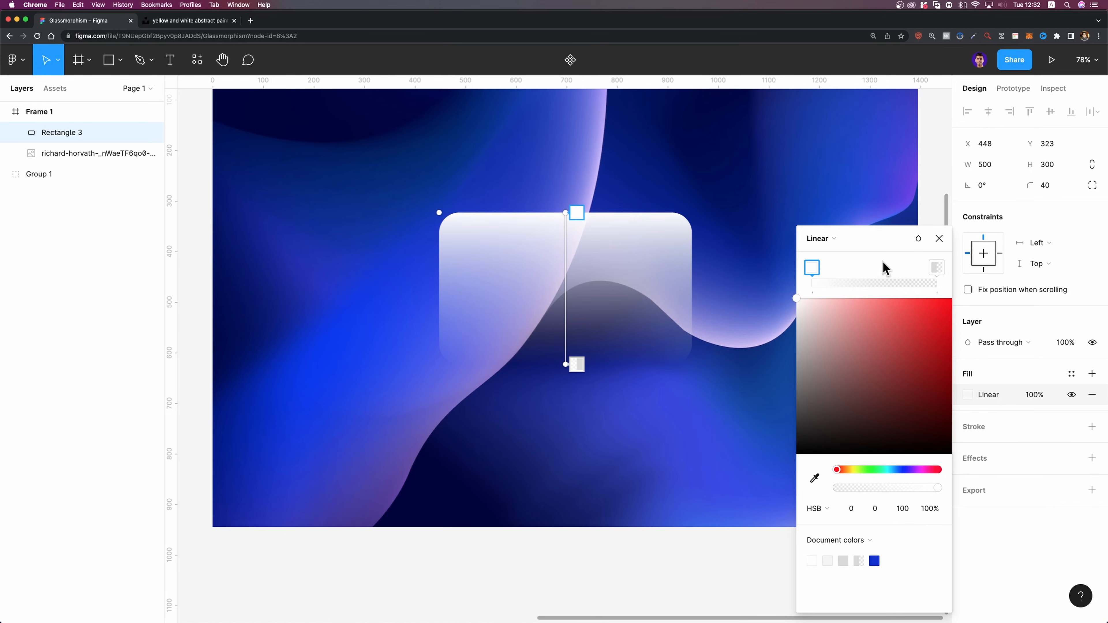
click(936, 268)
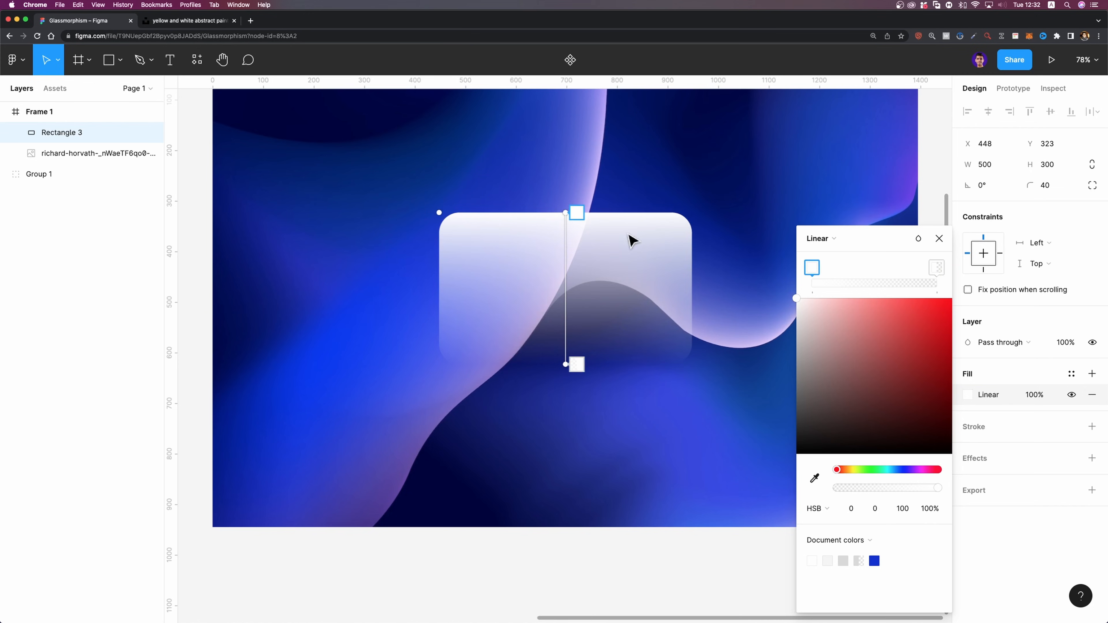
drag(576, 213, 450, 214)
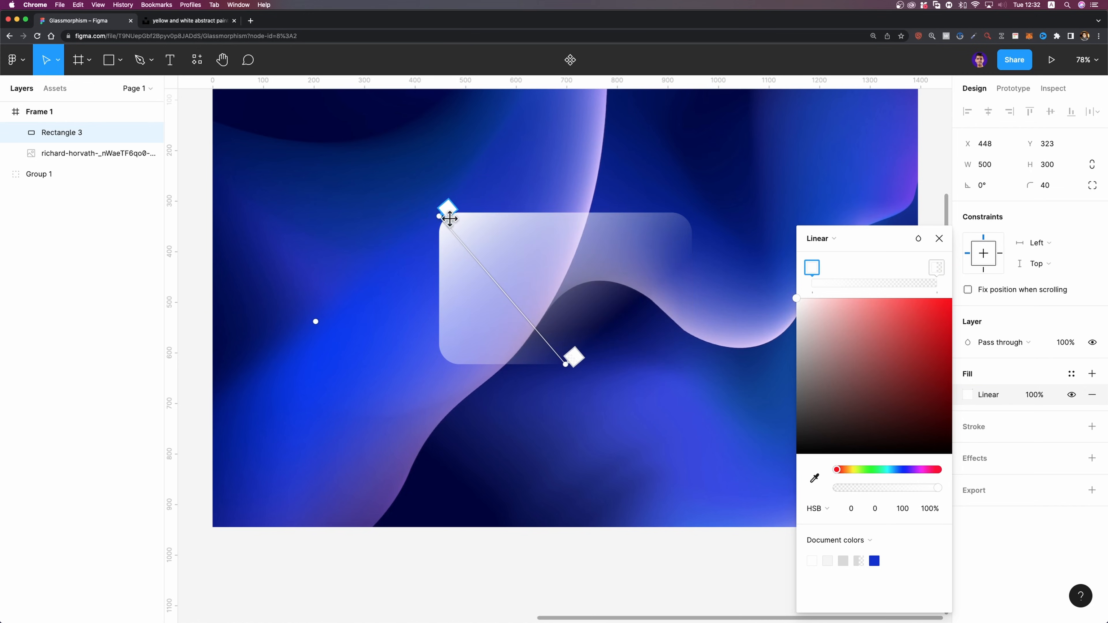
drag(571, 358, 686, 375)
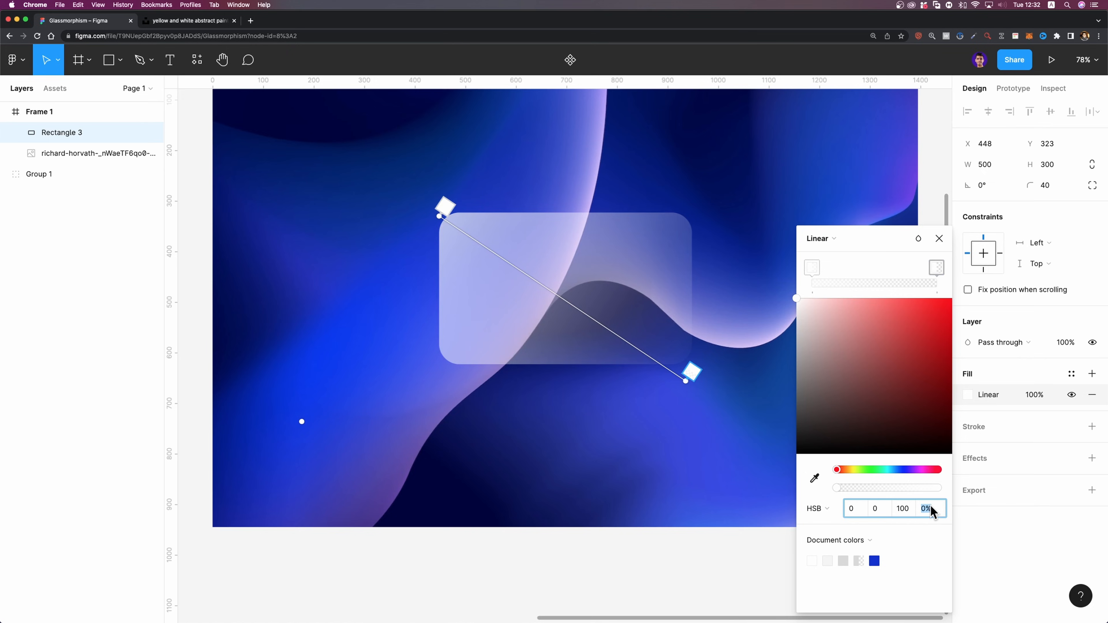
text(40)
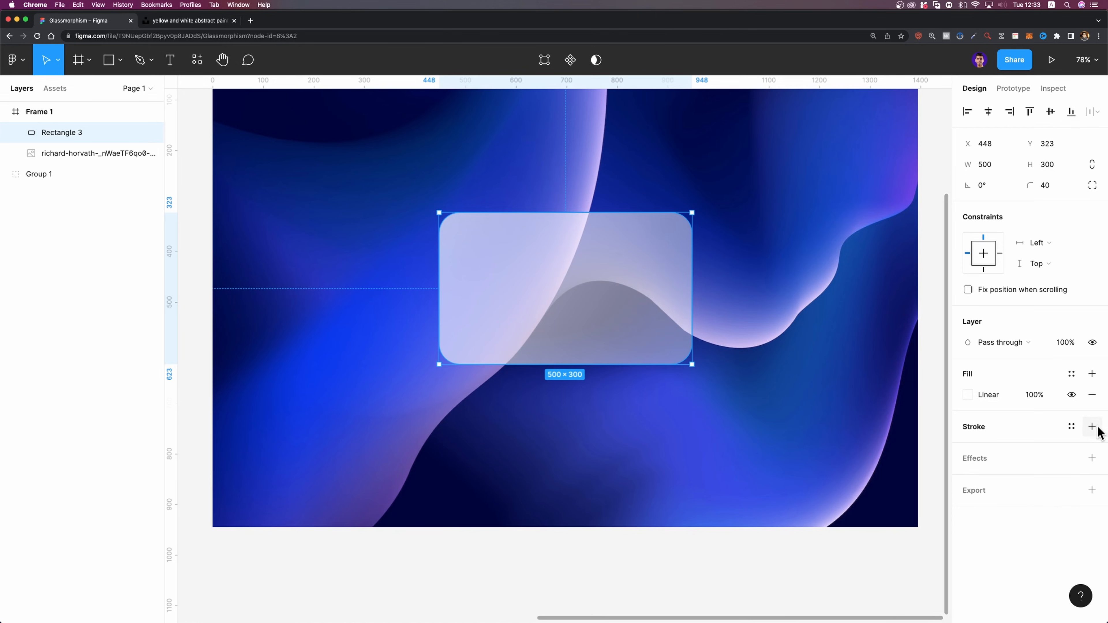
Add a diagonal white linear gradient stroke to the card at 60% opacity
click(1092, 426)
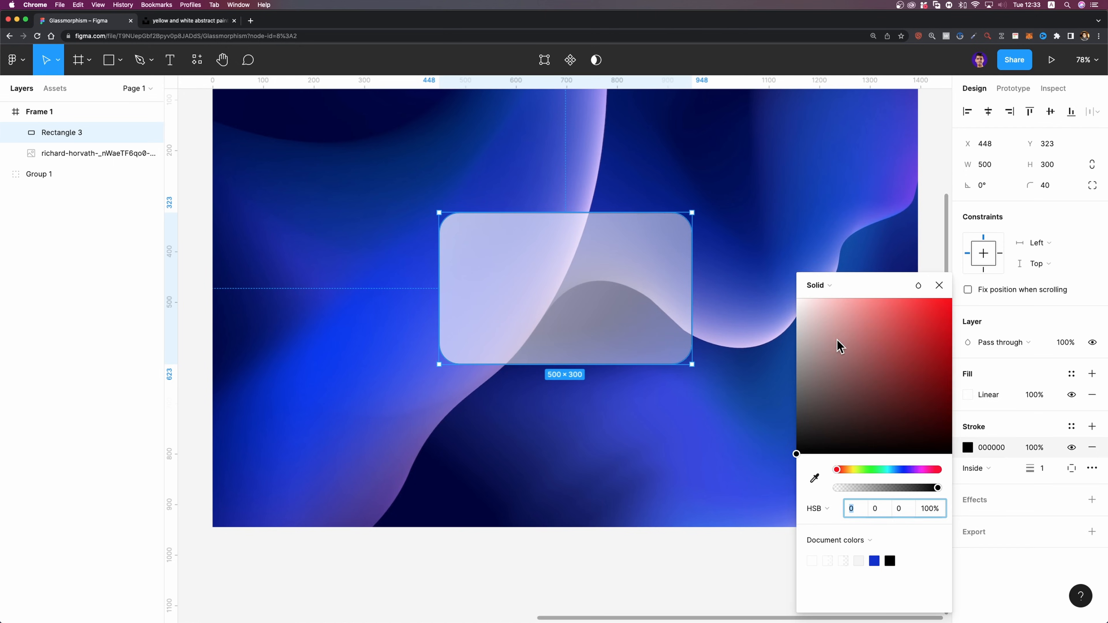
click(816, 285)
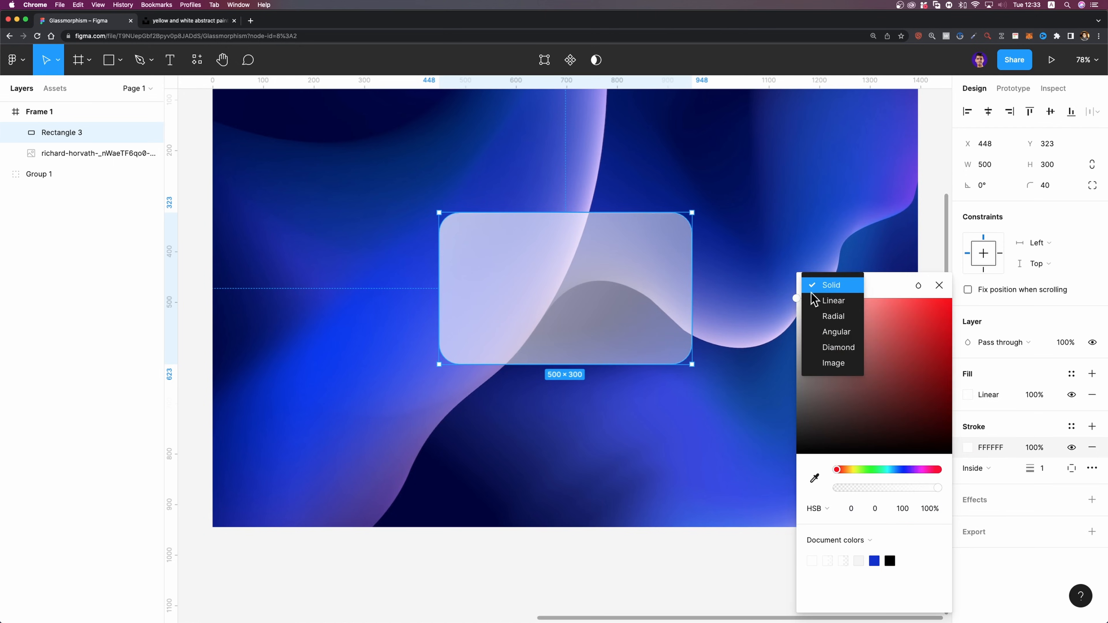
click(833, 301)
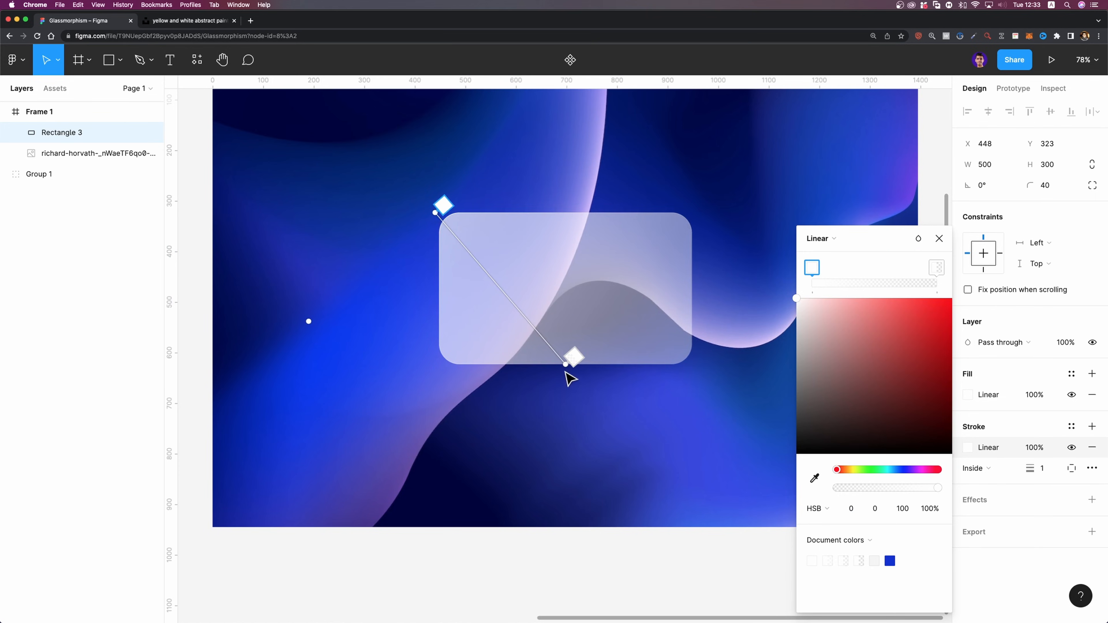
drag(573, 359, 700, 383)
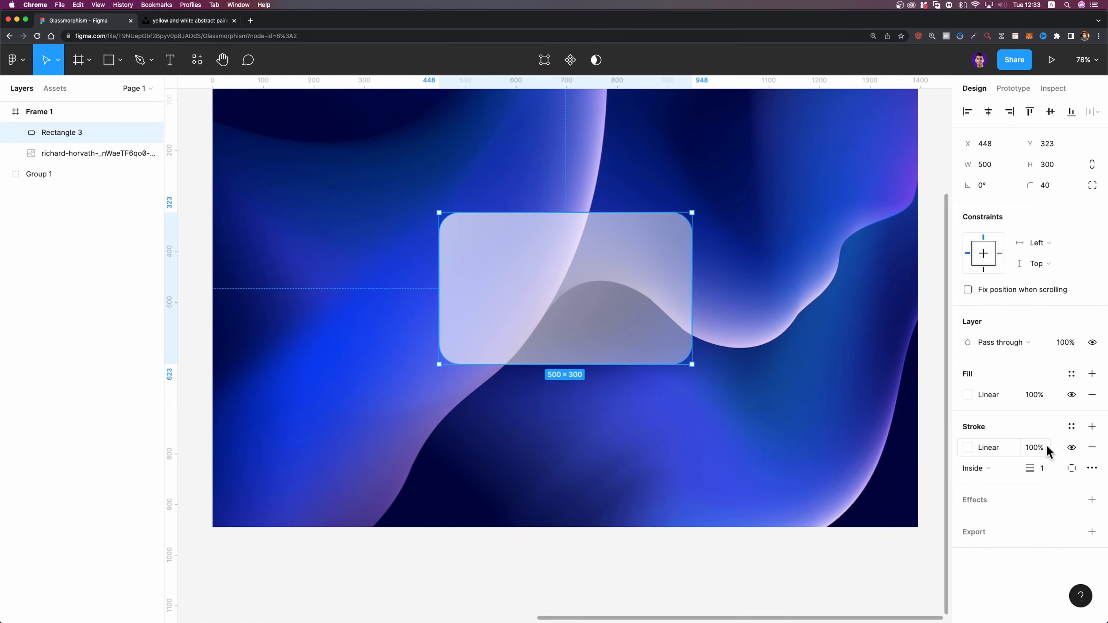
click(1035, 447)
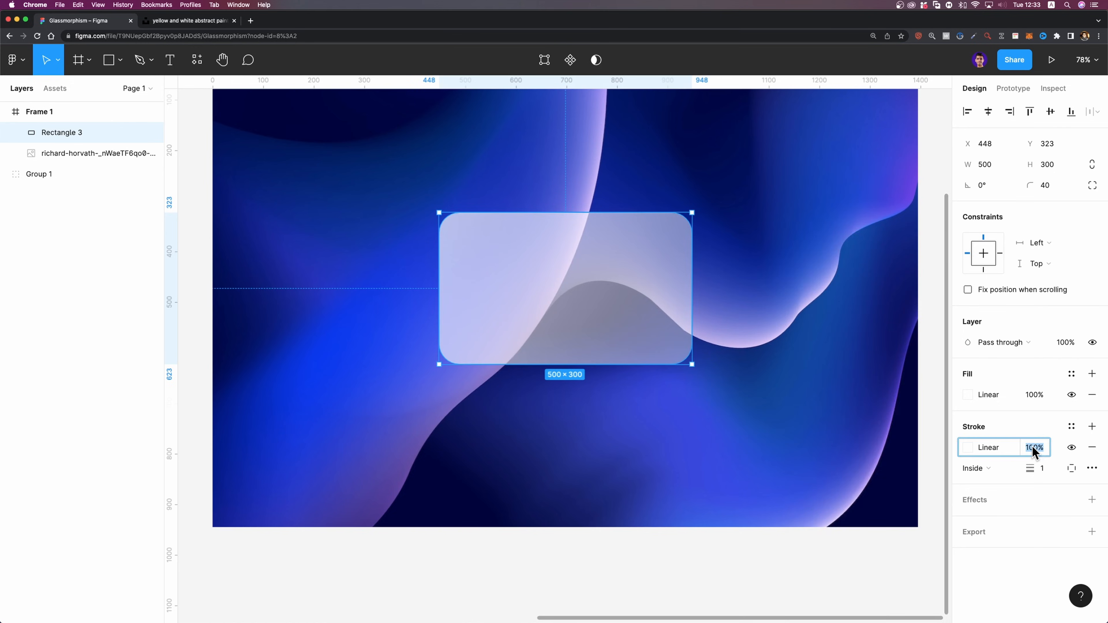
text(60)
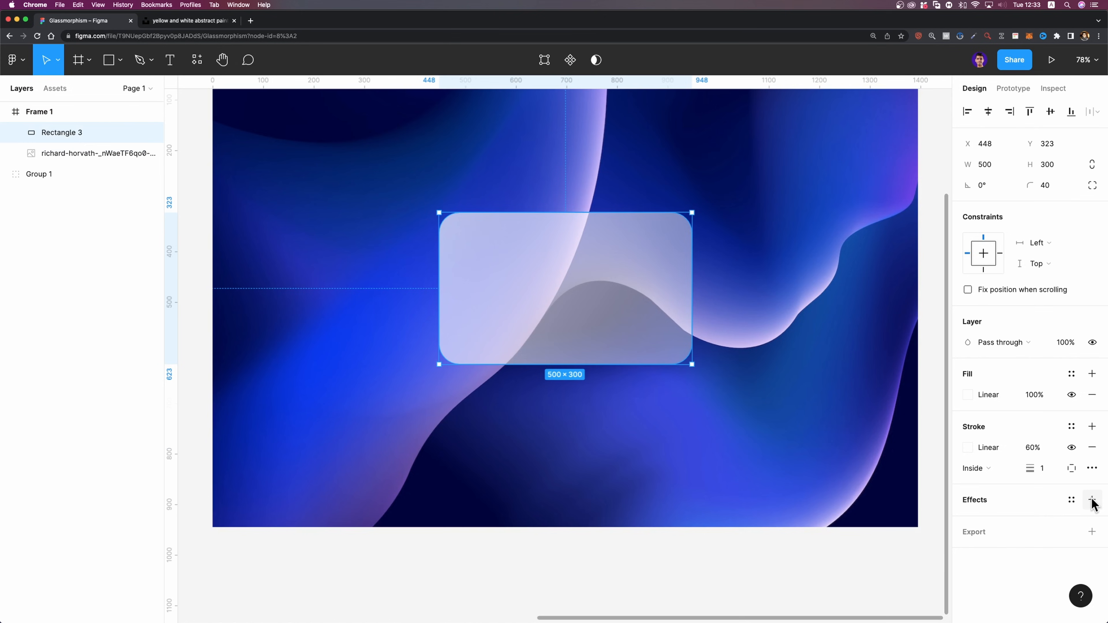
Add a background blur of 20 to frost the card, then start a second effect
click(1093, 498)
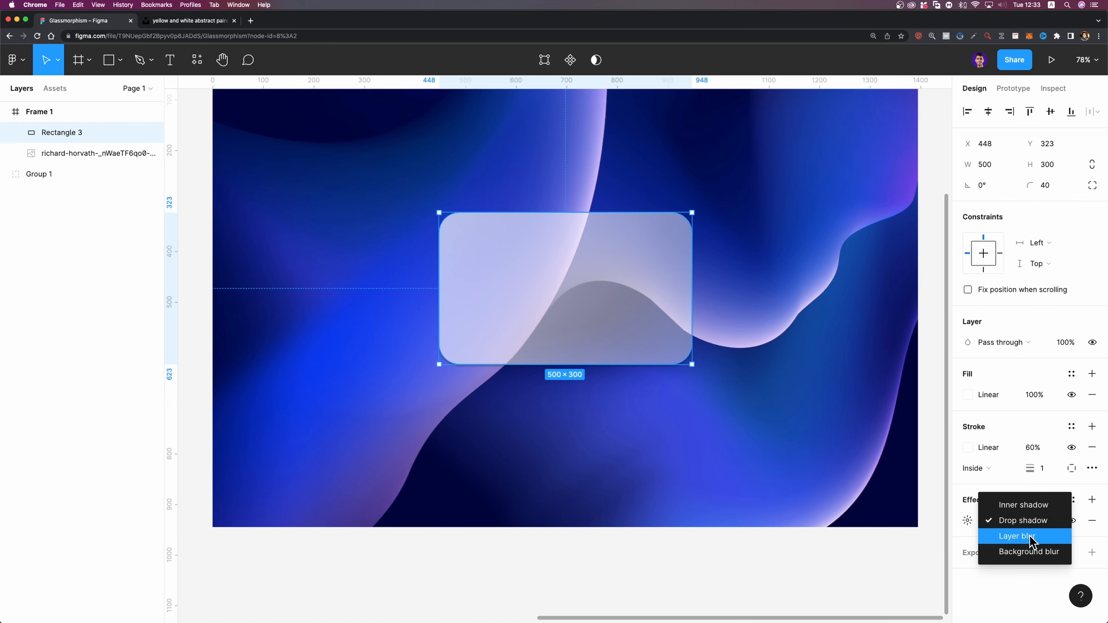
click(1030, 552)
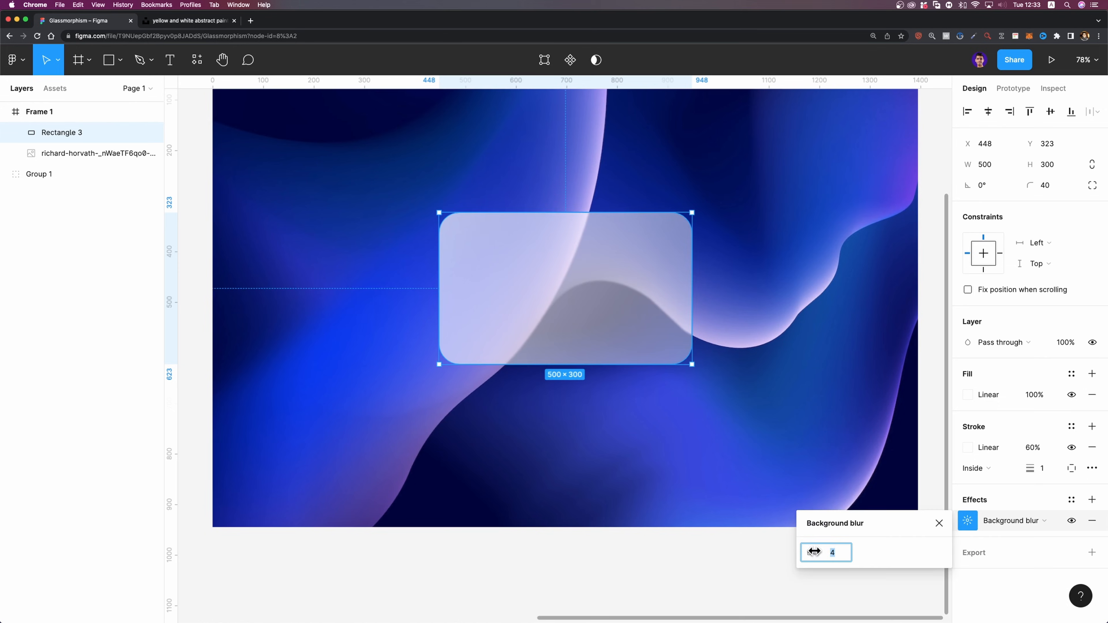
text(20)
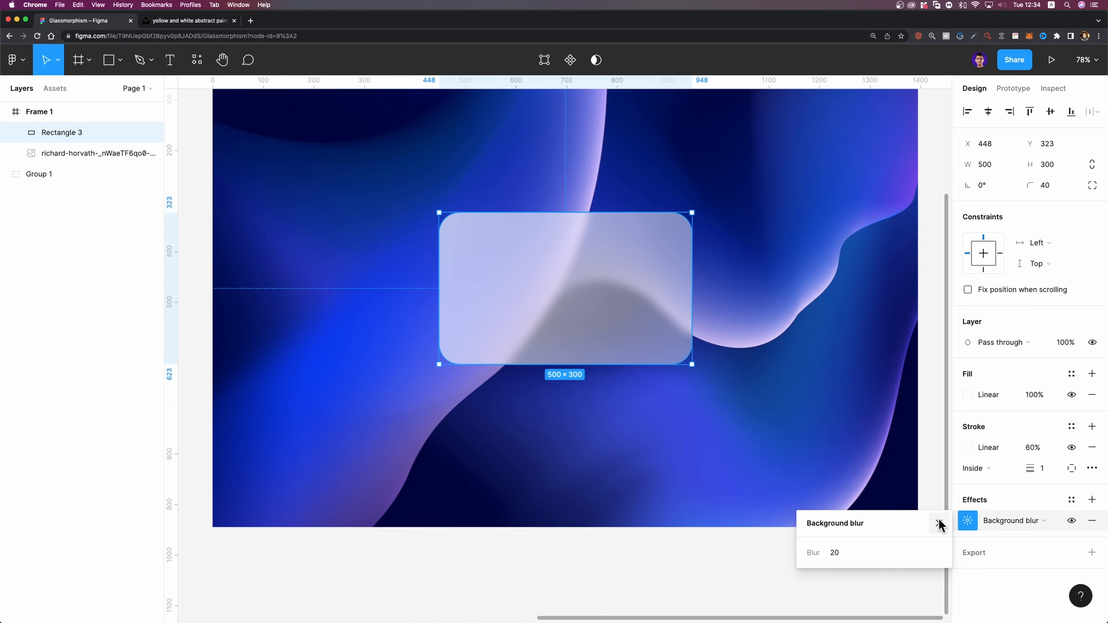
click(968, 395)
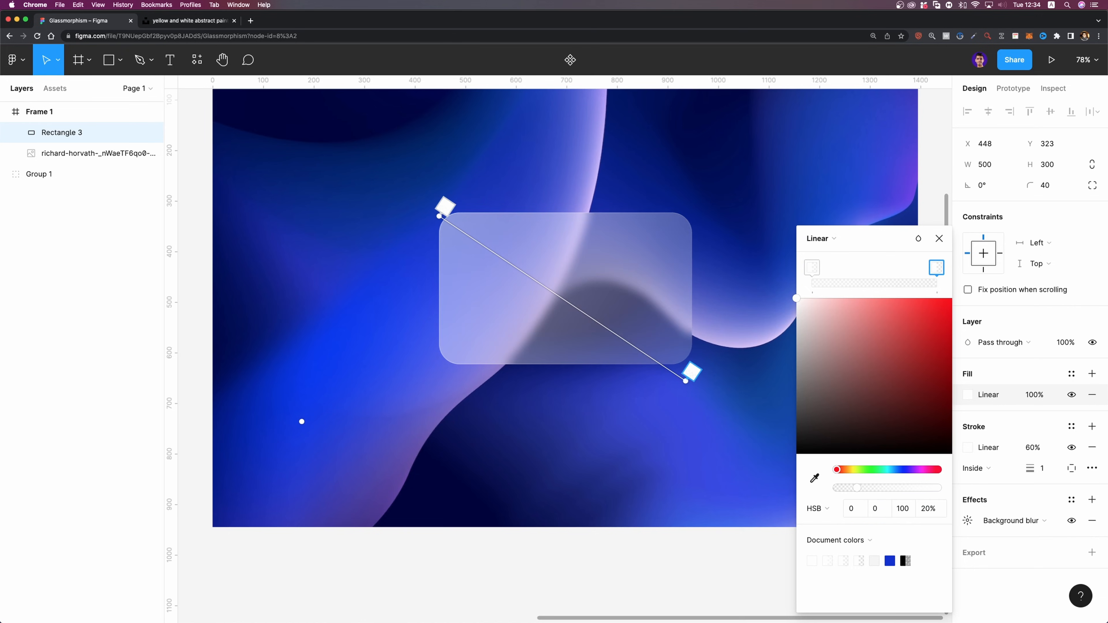
click(939, 239)
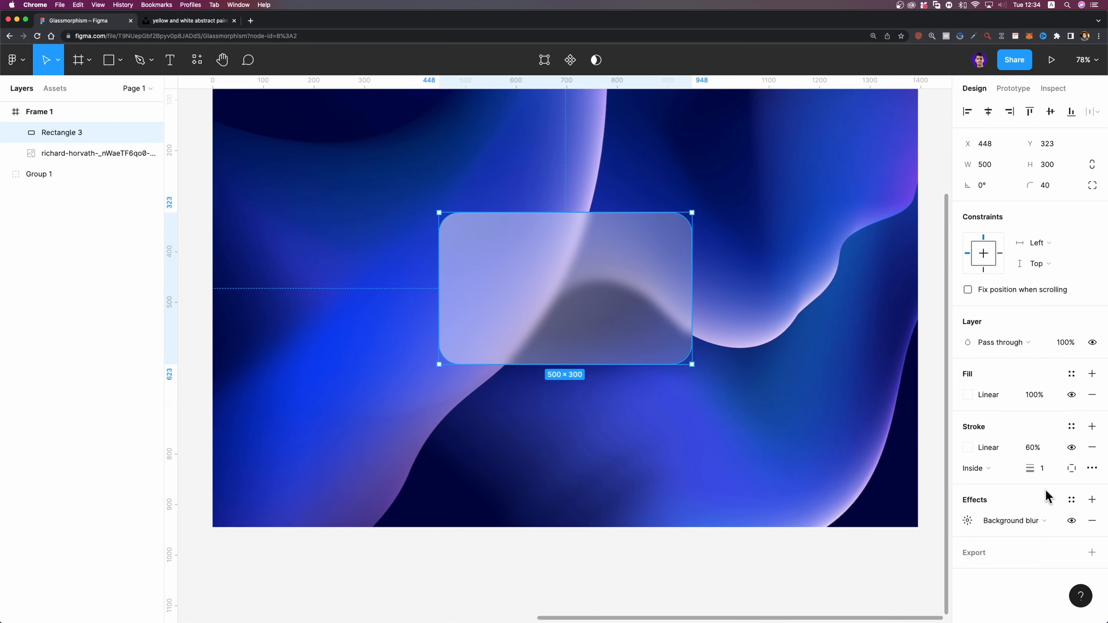
click(1092, 499)
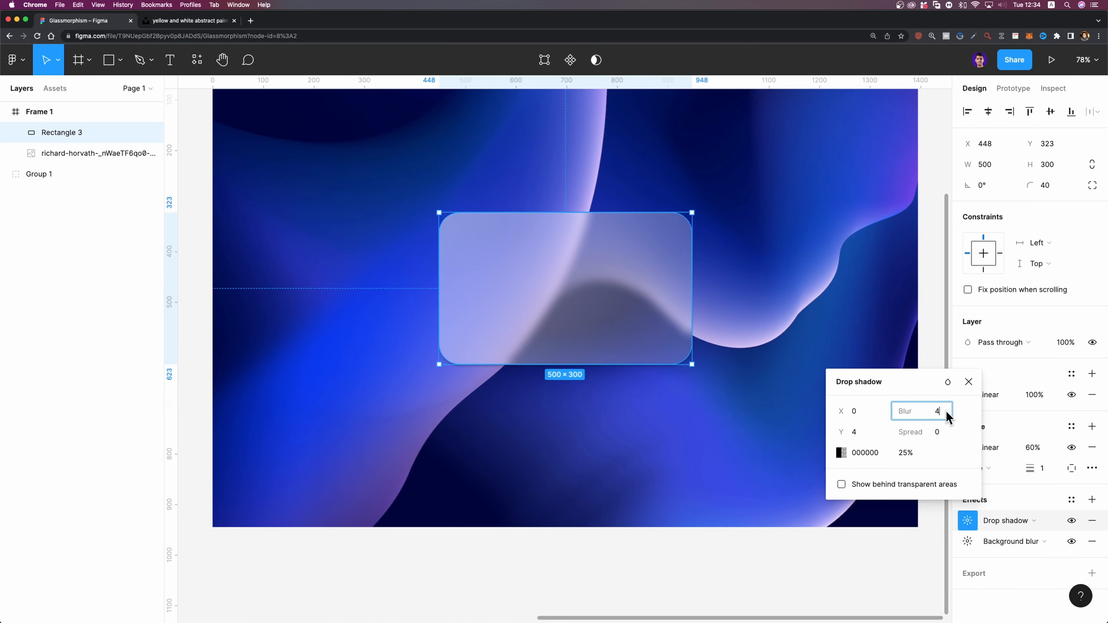
Set the drop shadow to blur 40, Y offset 20 and 10% opacity
text(40)
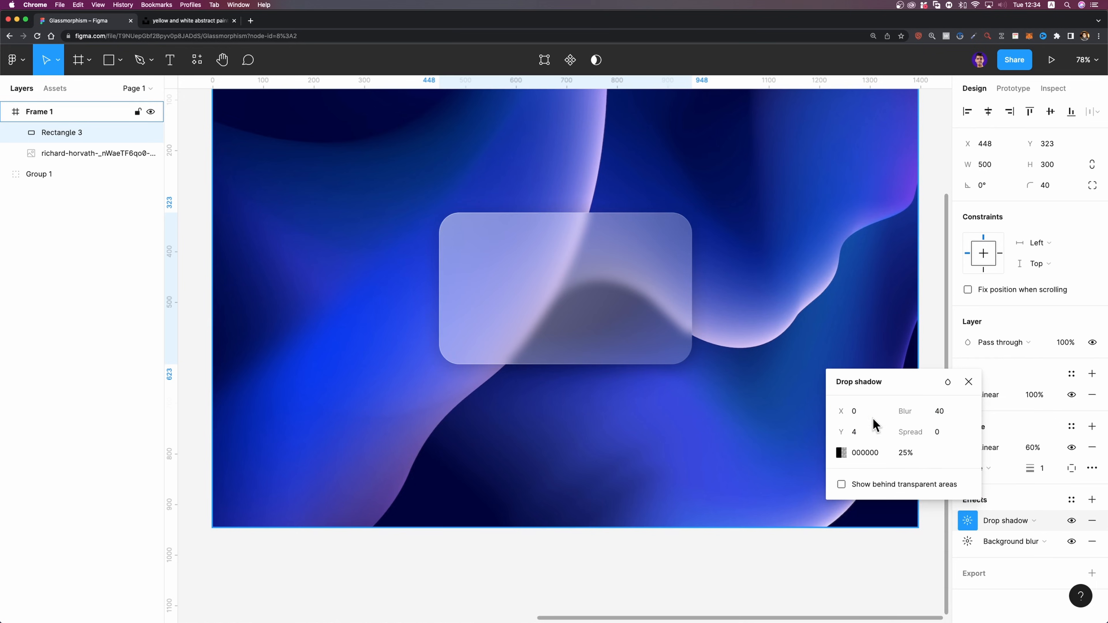
text(20)
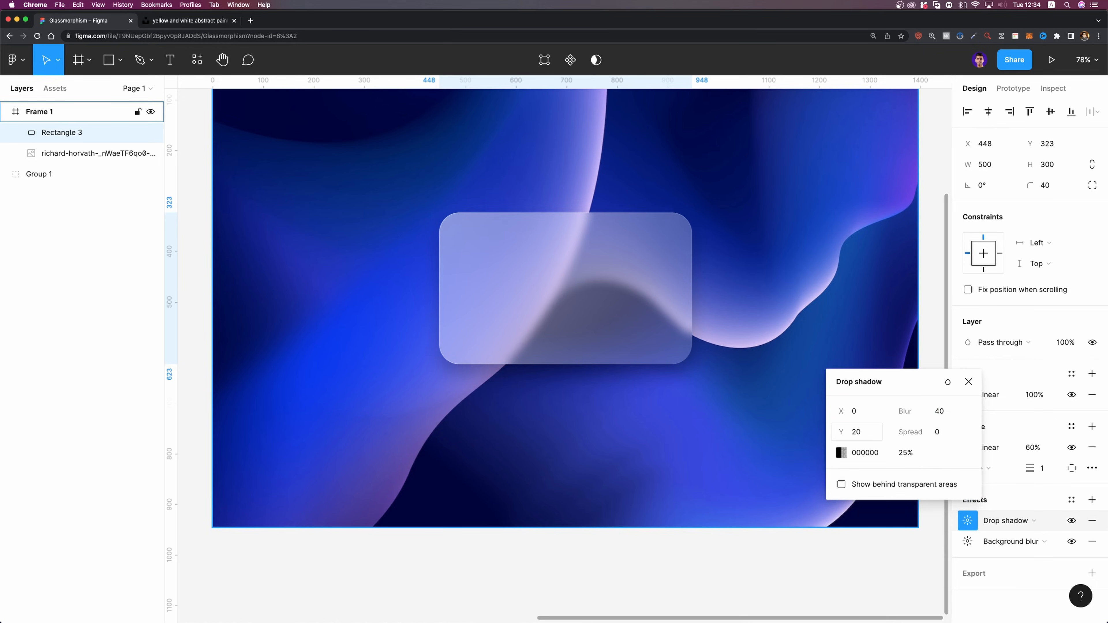
click(906, 453)
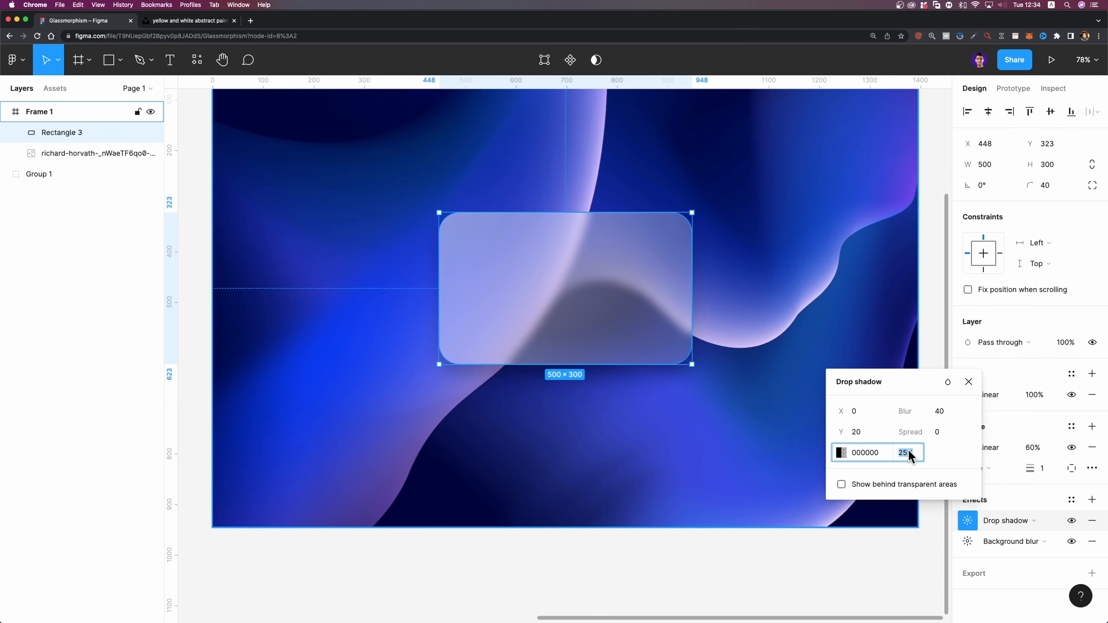
text(10%)
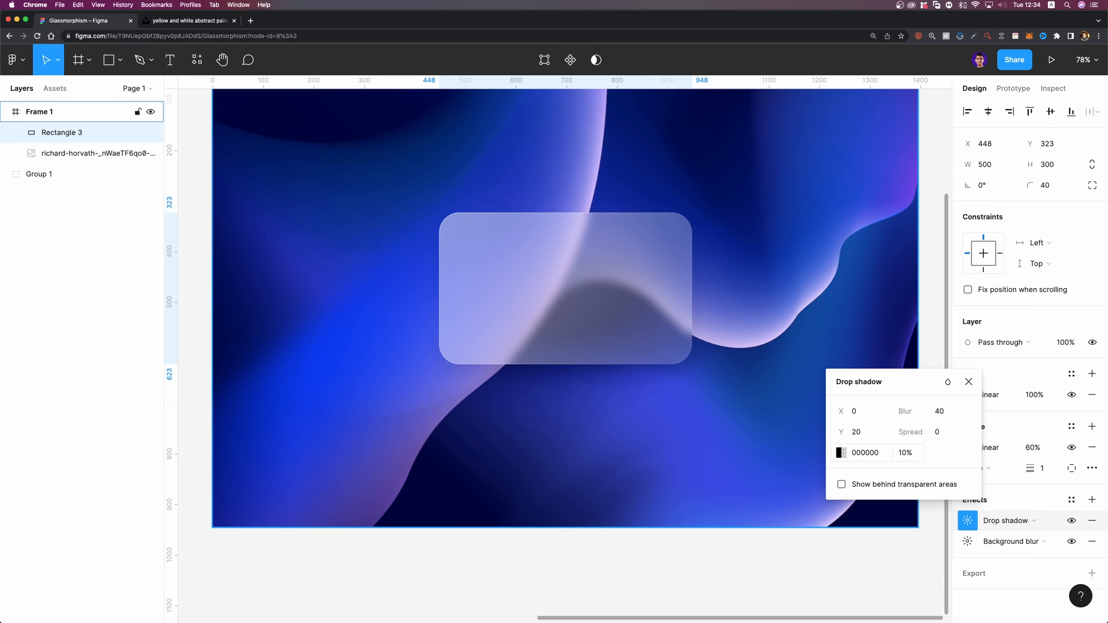
click(969, 382)
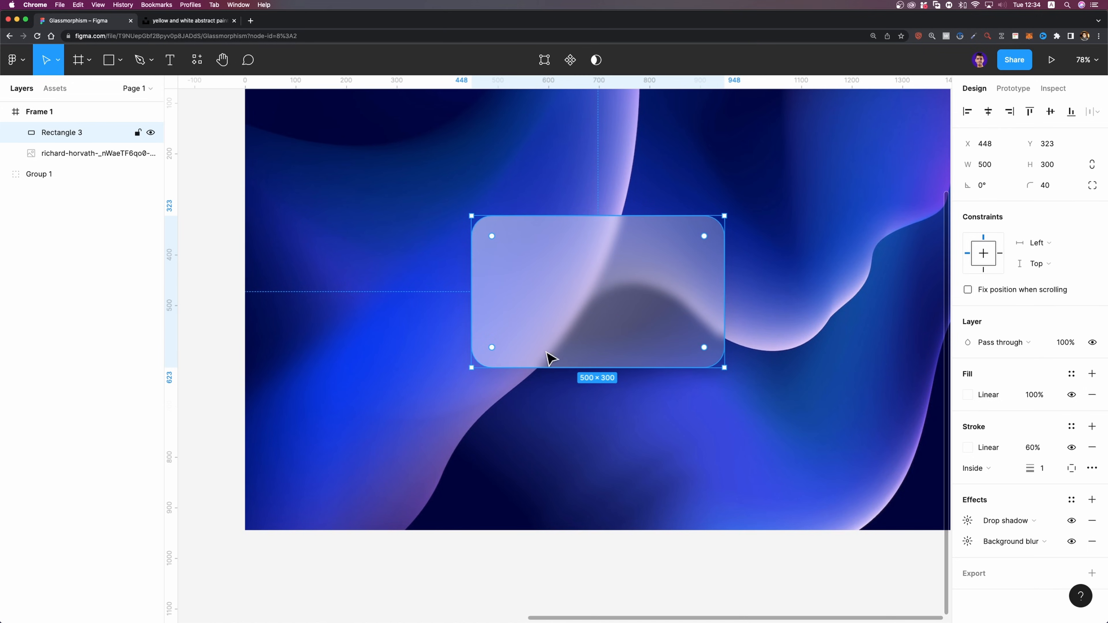
mouse_move(566, 323)
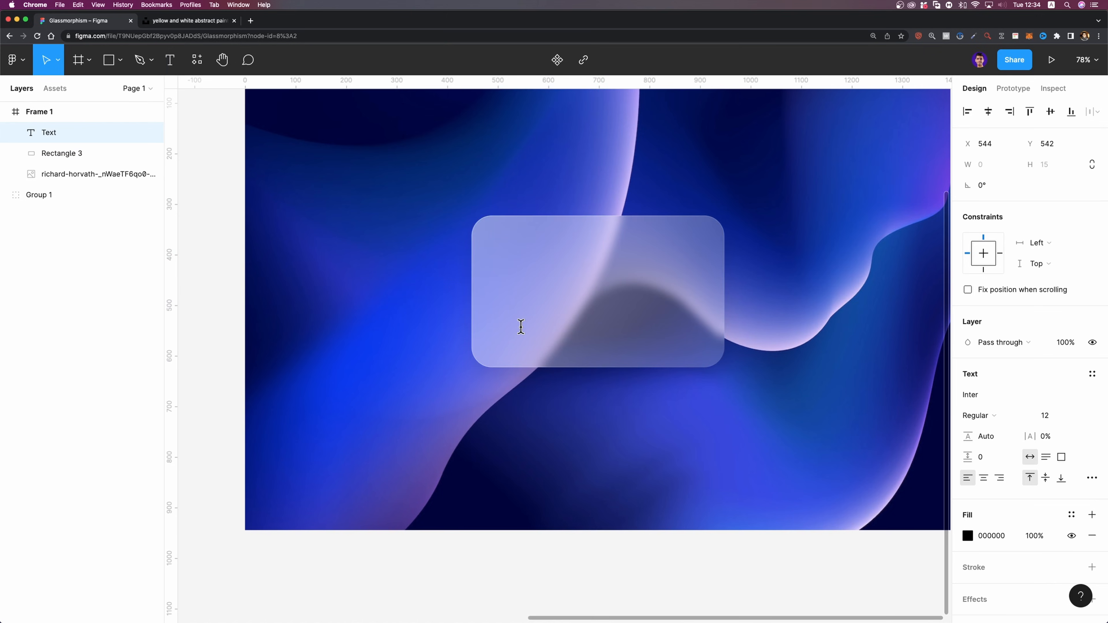
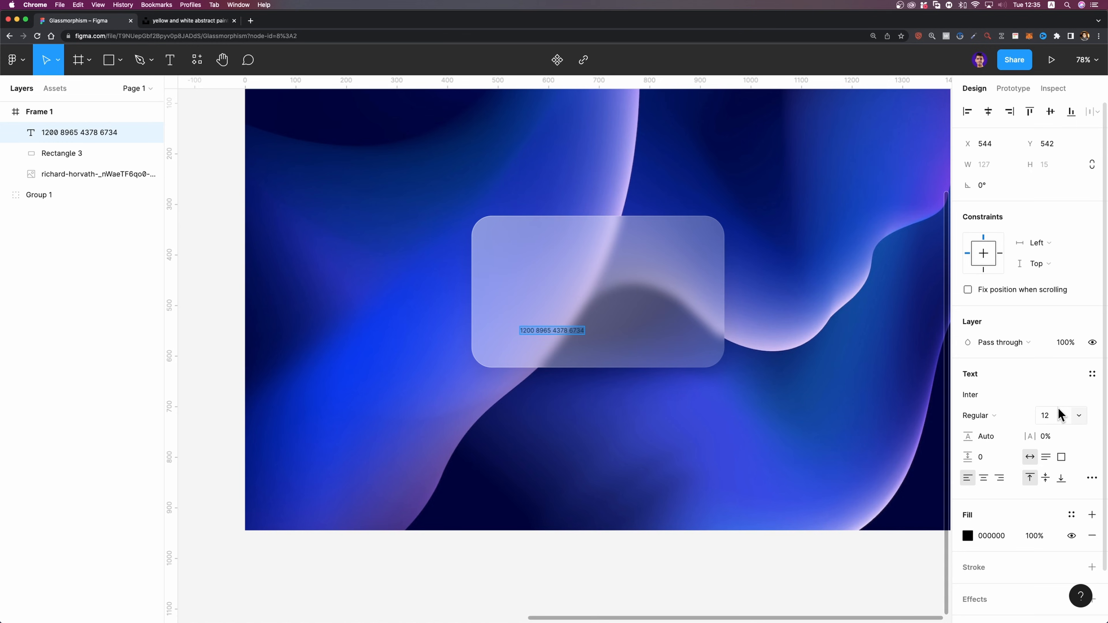
Add the card number text at size 24, Medium weight, positioned on the card's upper left
click(1051, 415)
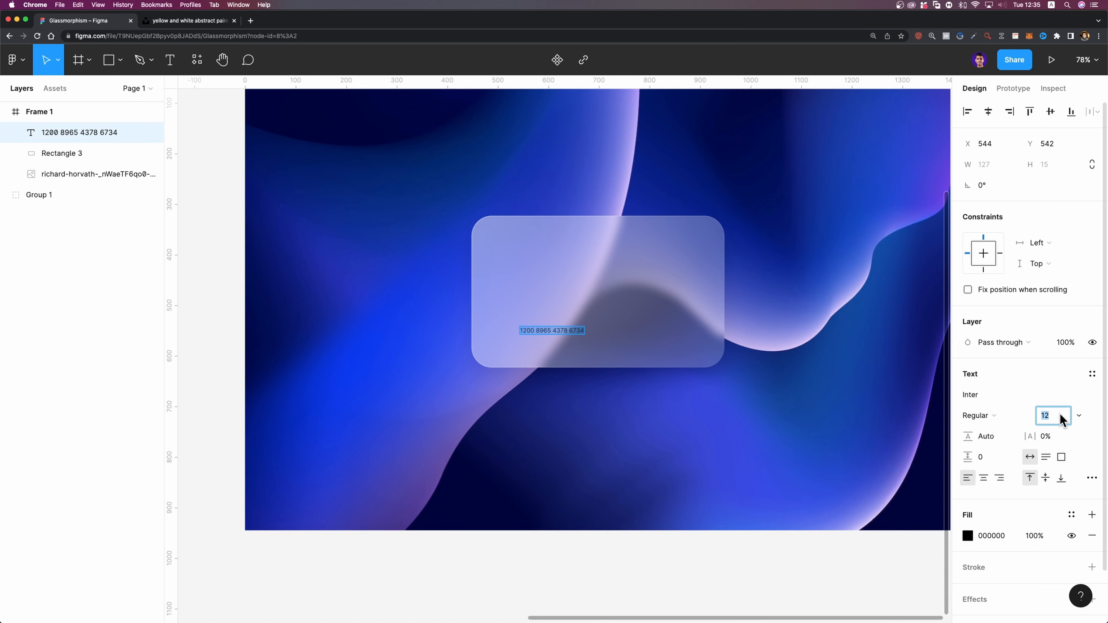
text(24)
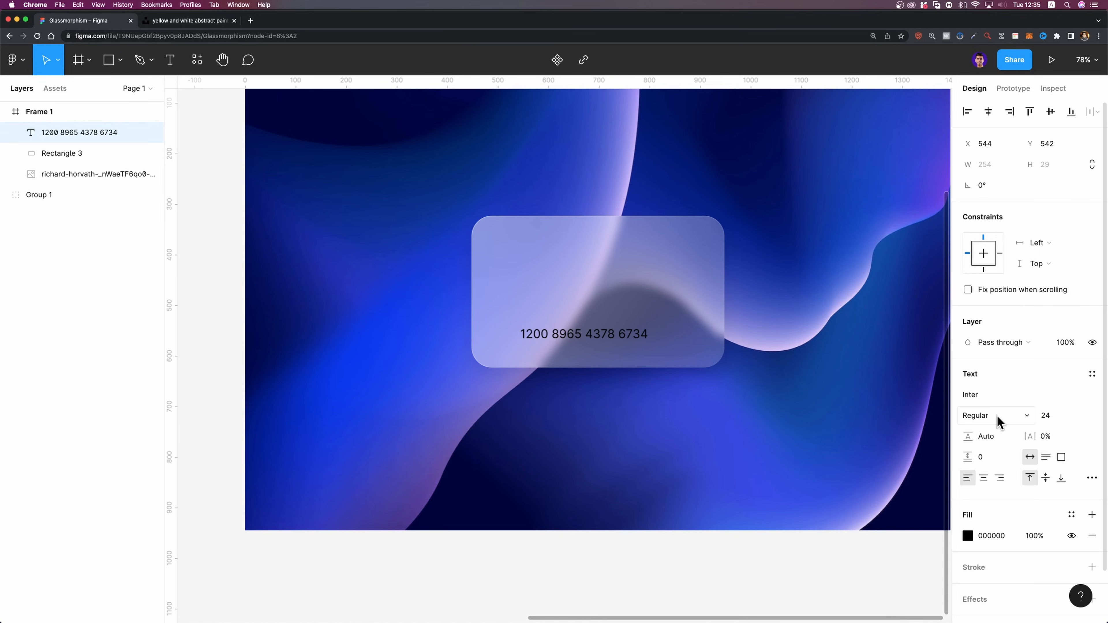
click(996, 415)
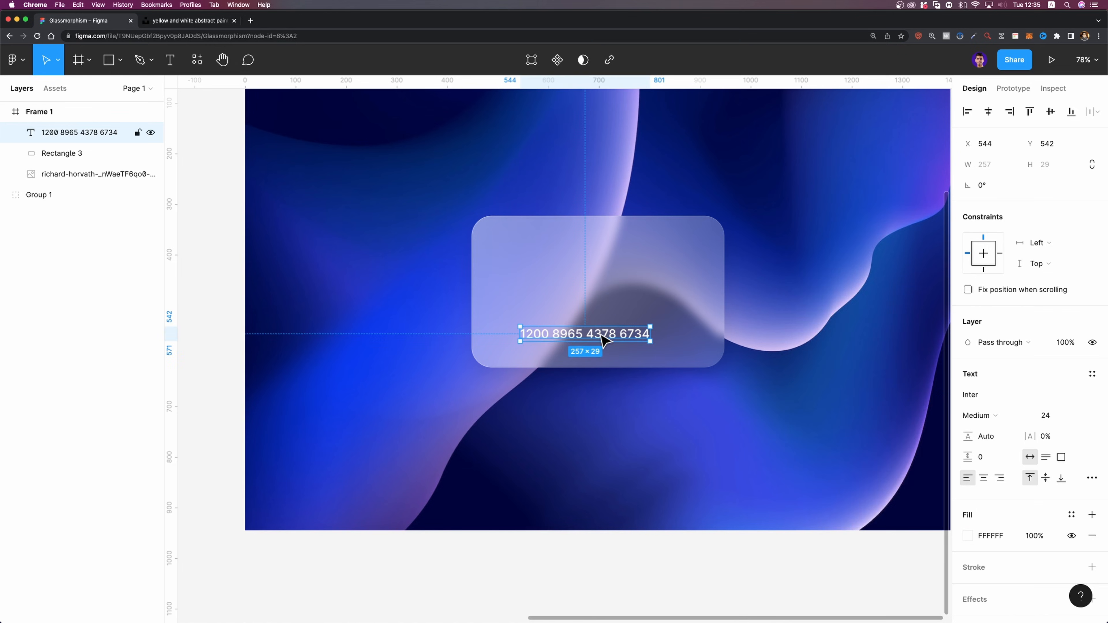
drag(602, 334, 579, 309)
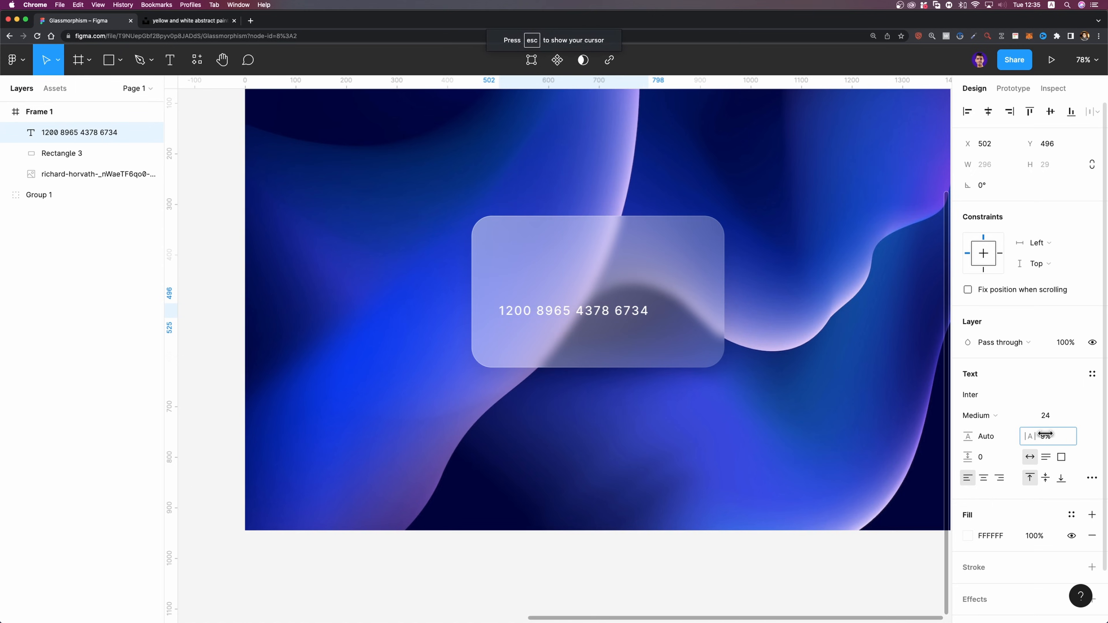
Duplicate the number as 'John Smith' at size 20, then drag a copy below it
key(Cmd+D)
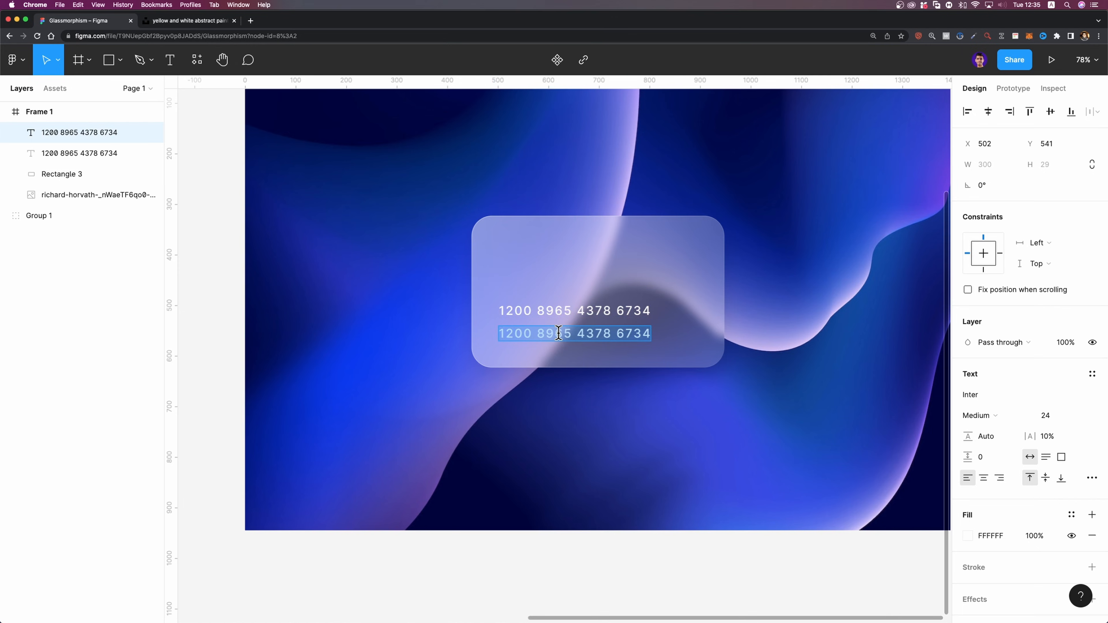
text(John)
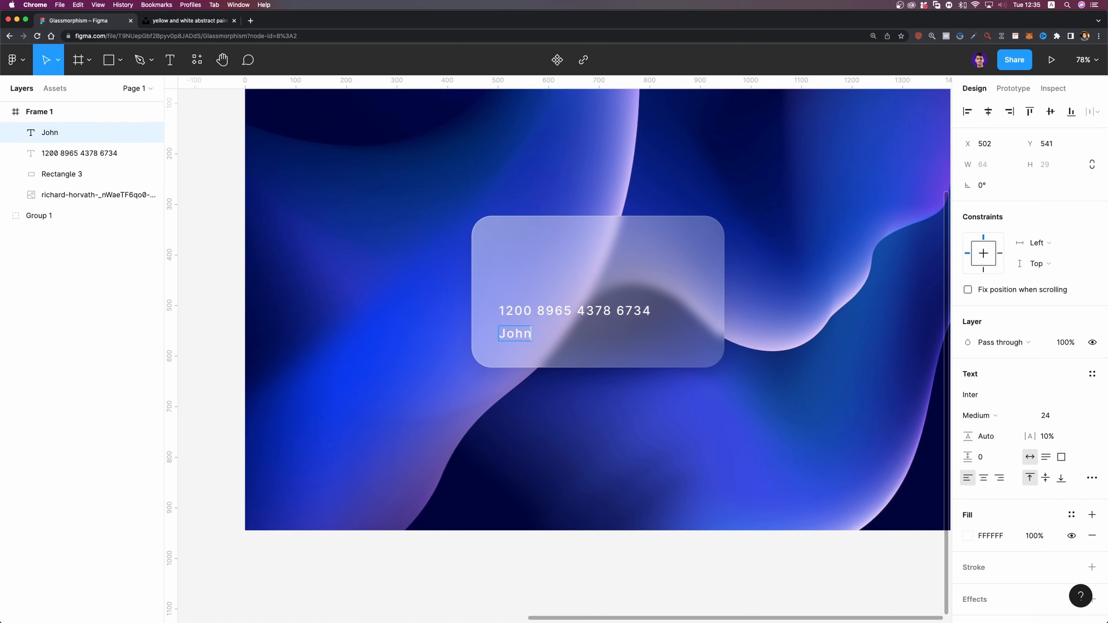
text(Smith)
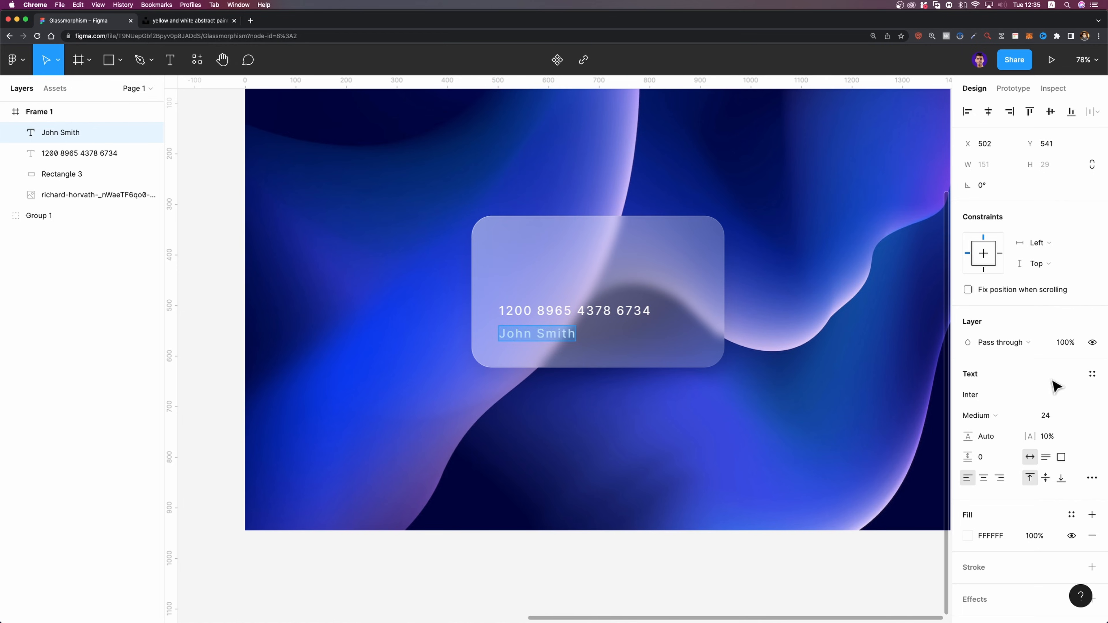
click(1048, 436)
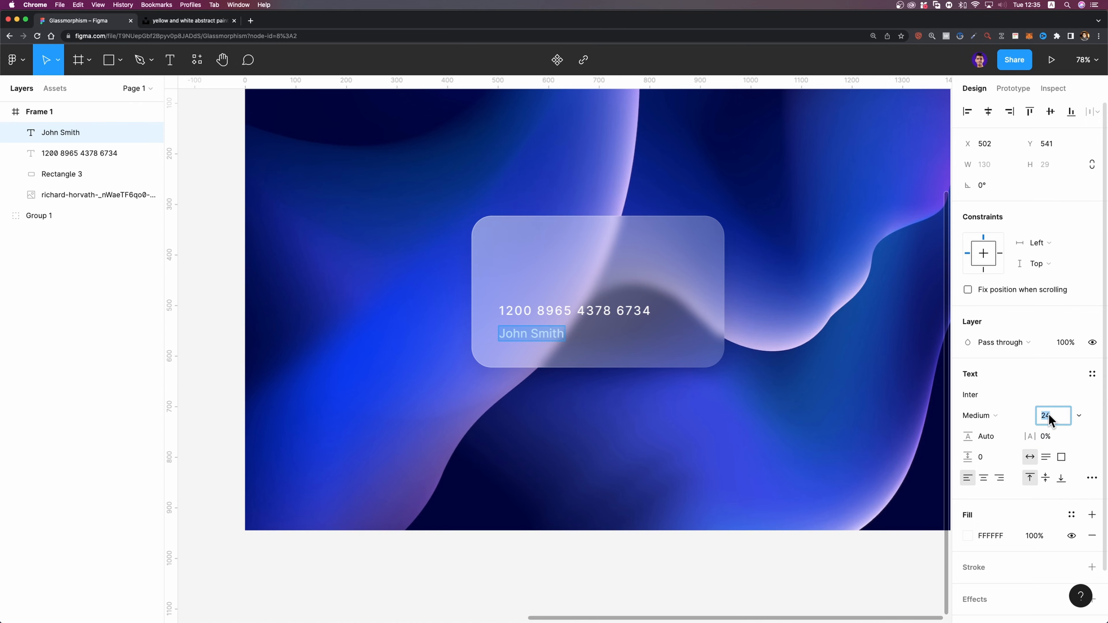
text(20)
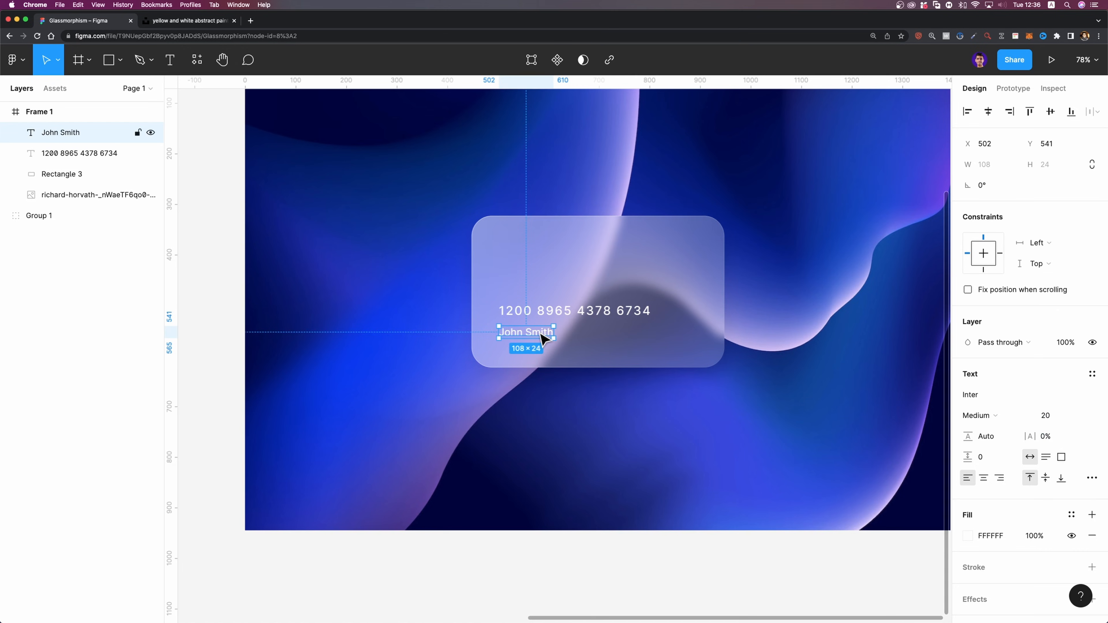
drag(526, 332, 526, 349)
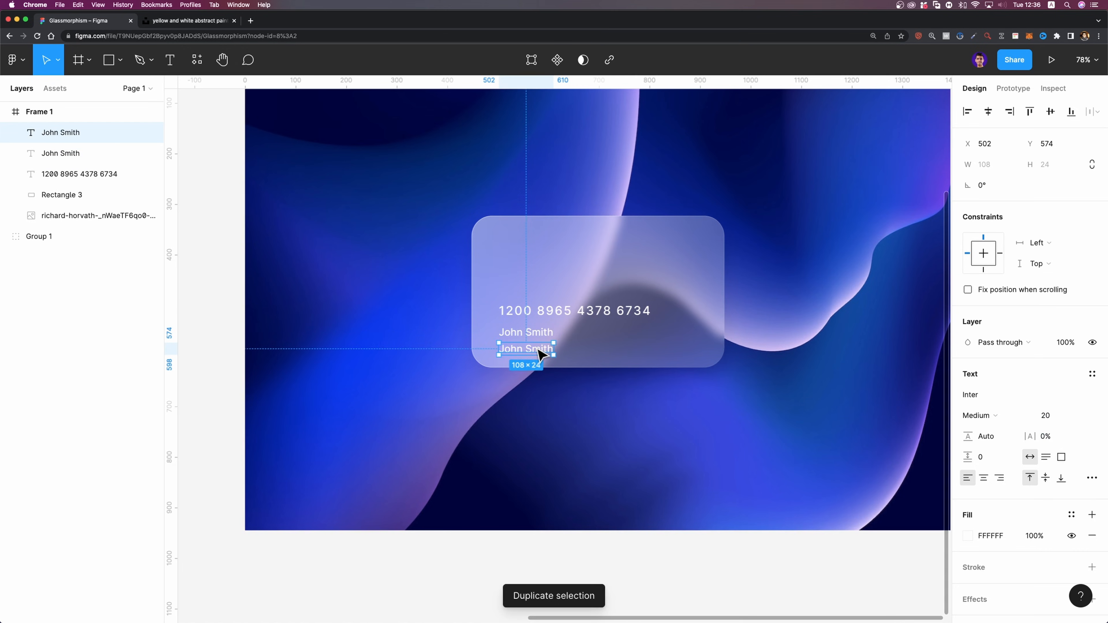
Change the copied name line to the expiry date 09/26
text(0)
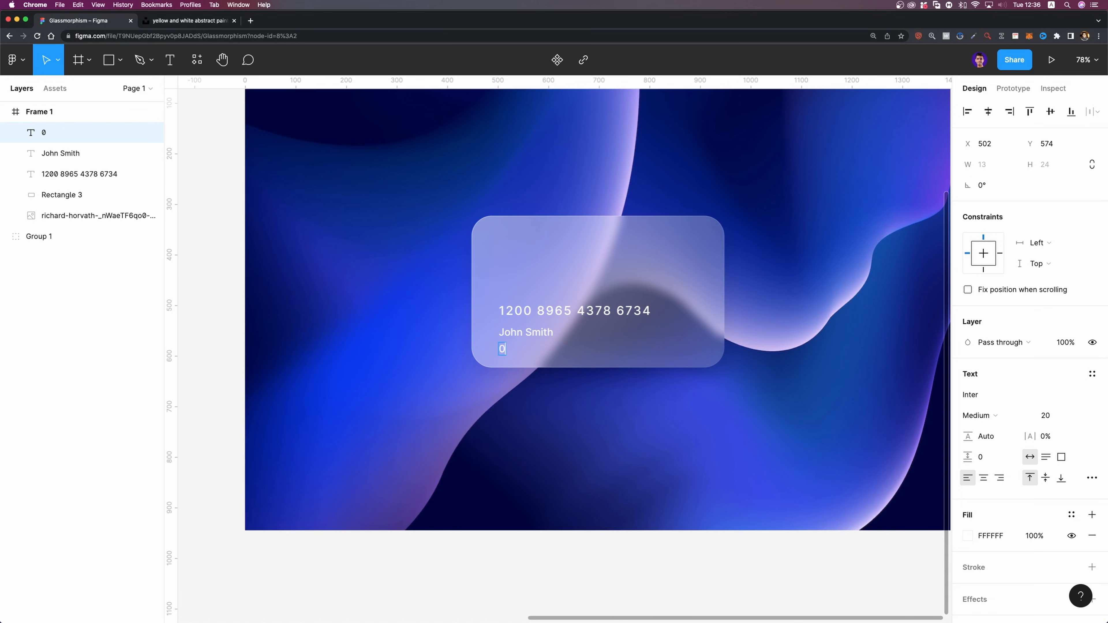
text(09/26)
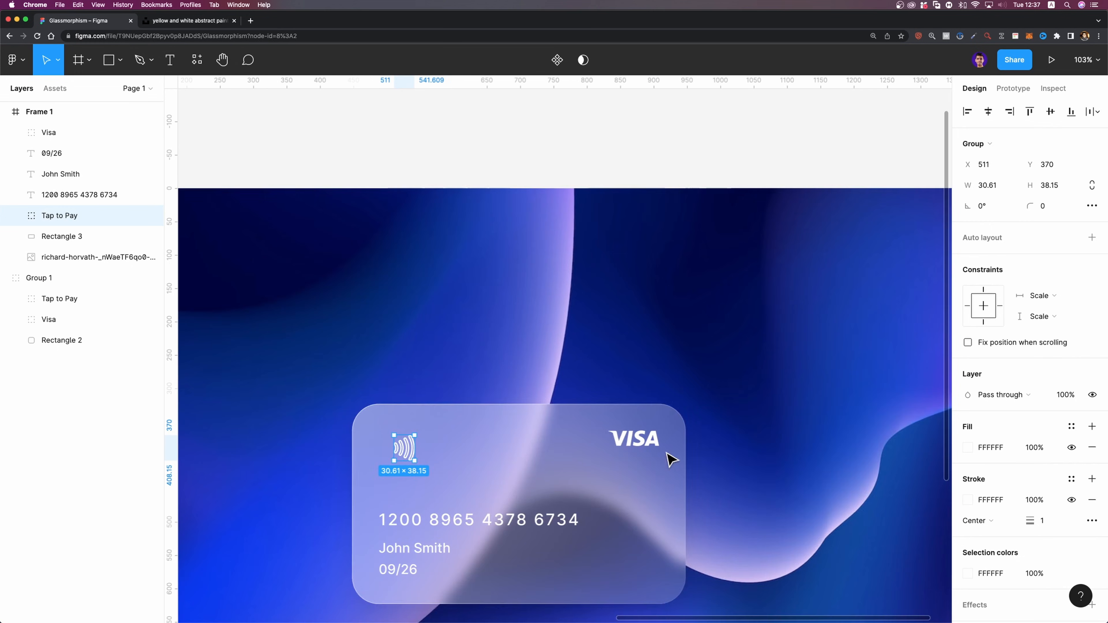
Group the frosted card with its number, name, expiry and tap-to-pay icon into one 500×300 group centred on the wallpaper
drag(405, 453, 398, 443)
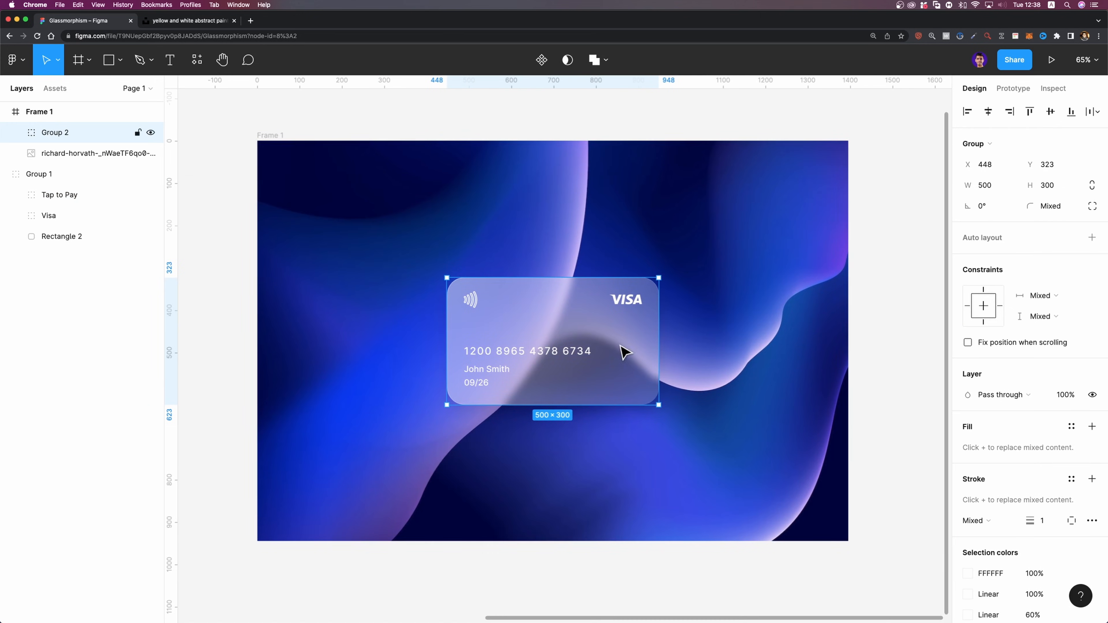
drag(624, 353, 610, 342)
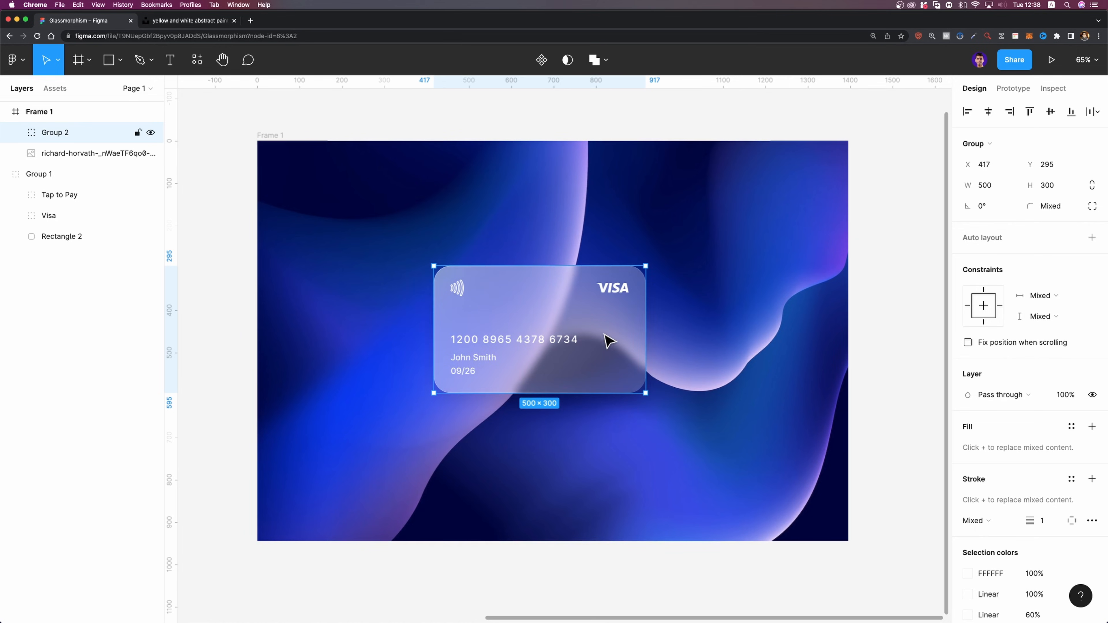
drag(539, 328, 553, 341)
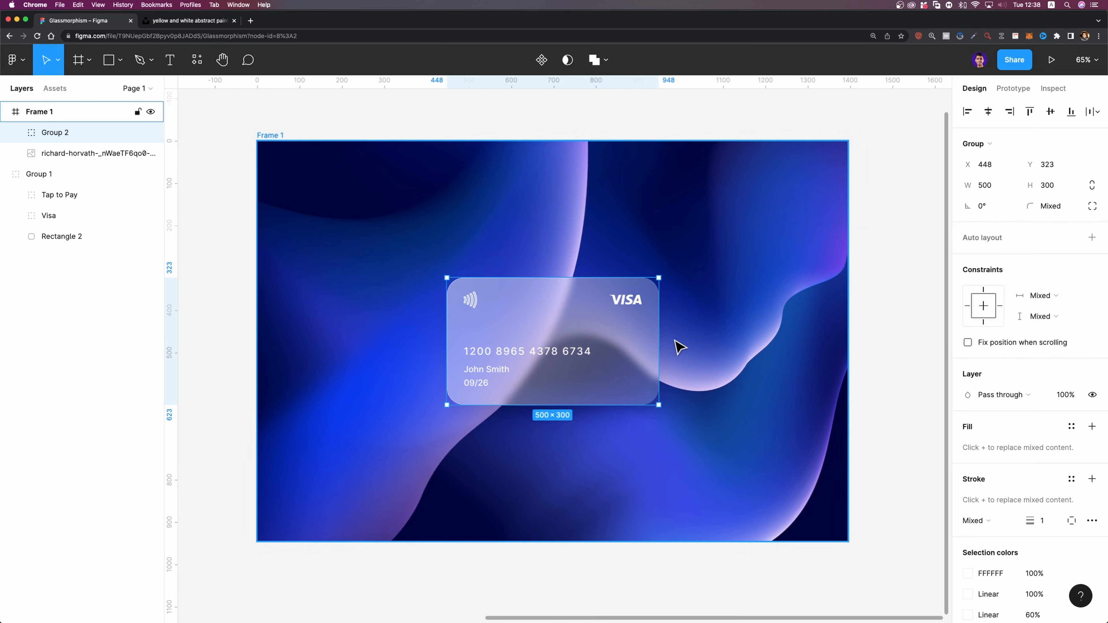